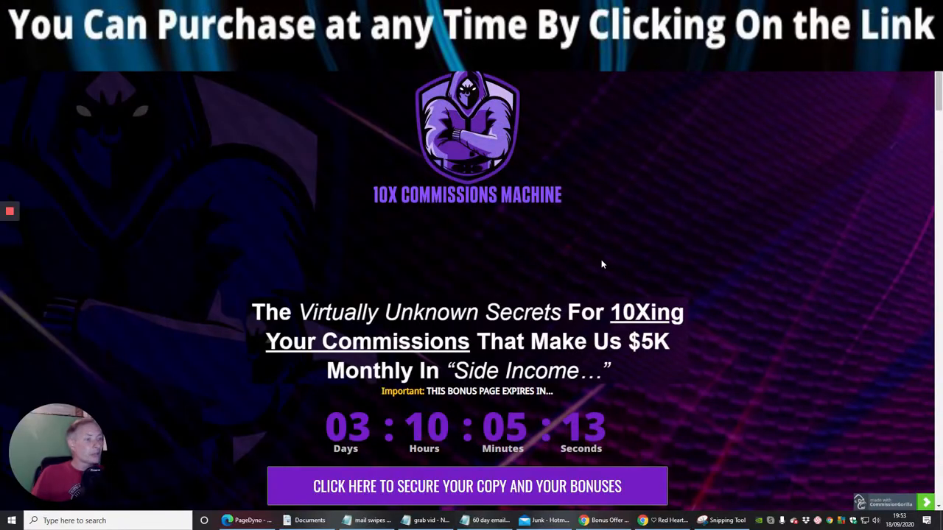
mouse_move(515, 301)
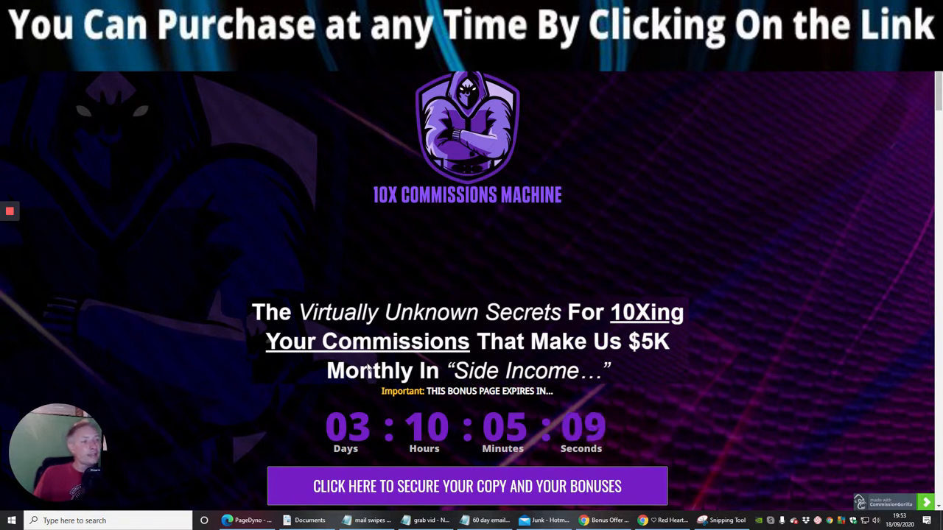
mouse_move(596, 391)
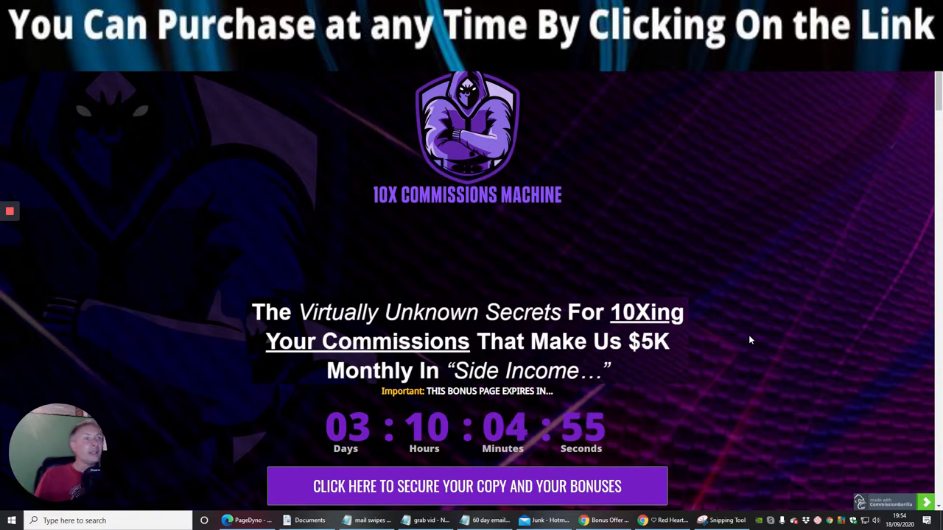
Scroll past the product box to the Prices & Up-Sells table and descriptions through Upsell #3
scroll(down, 3)
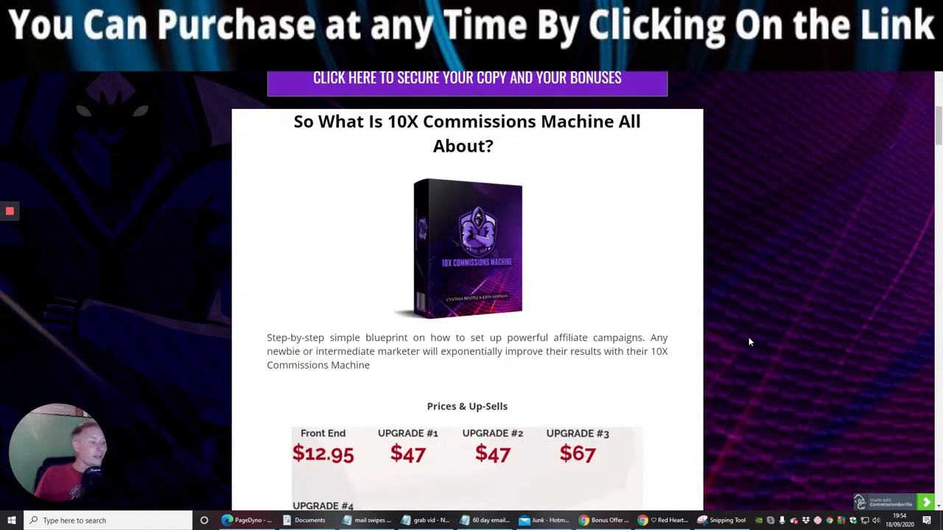
scroll(down, 3)
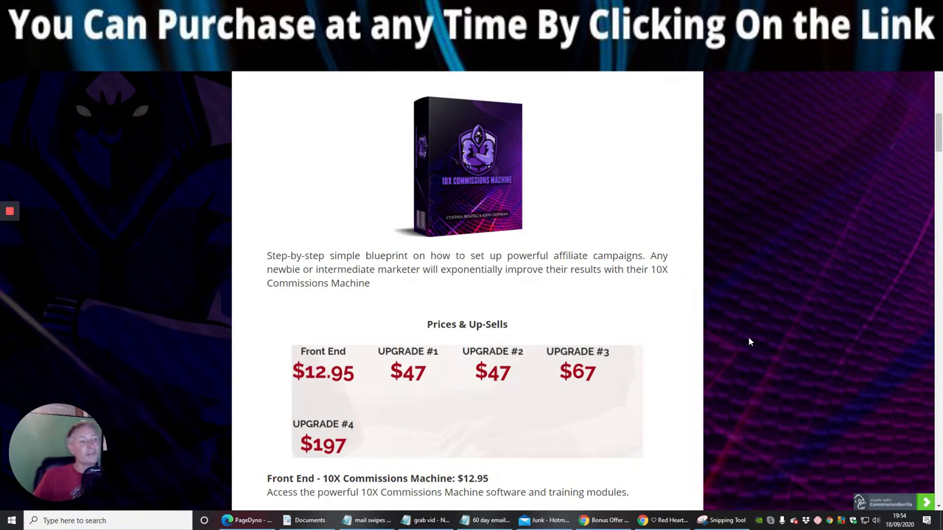
mouse_move(595, 331)
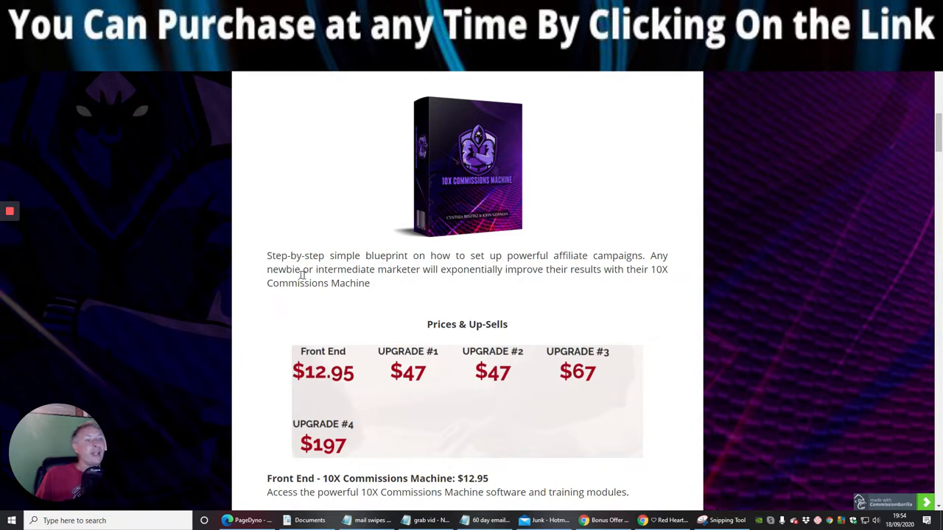
mouse_move(435, 281)
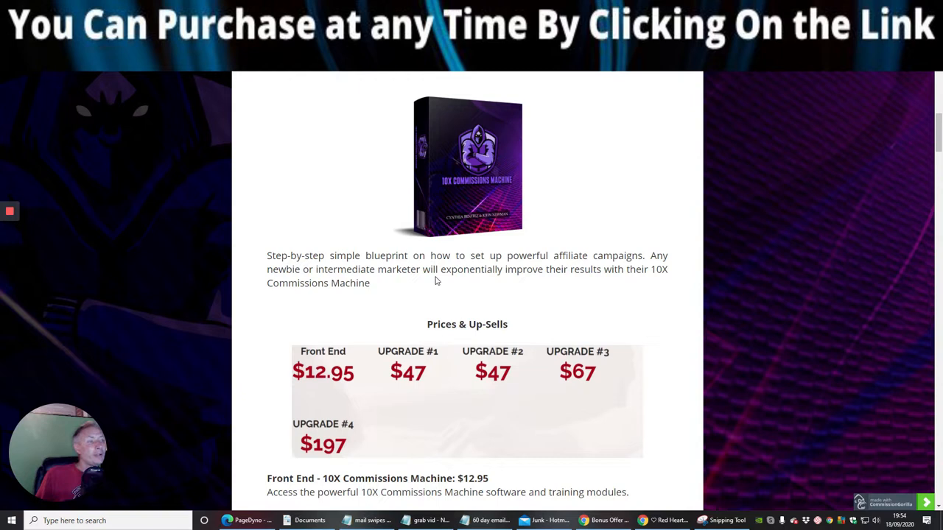
mouse_move(499, 280)
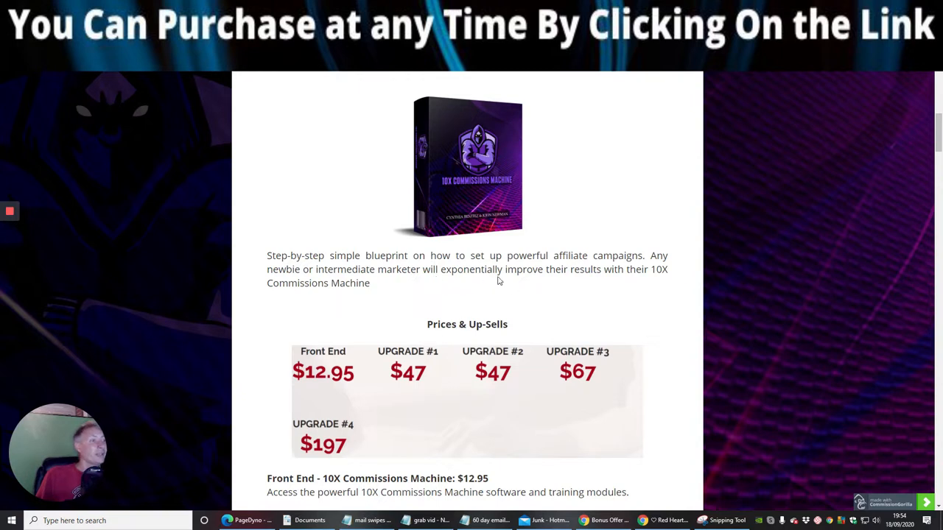
mouse_move(611, 286)
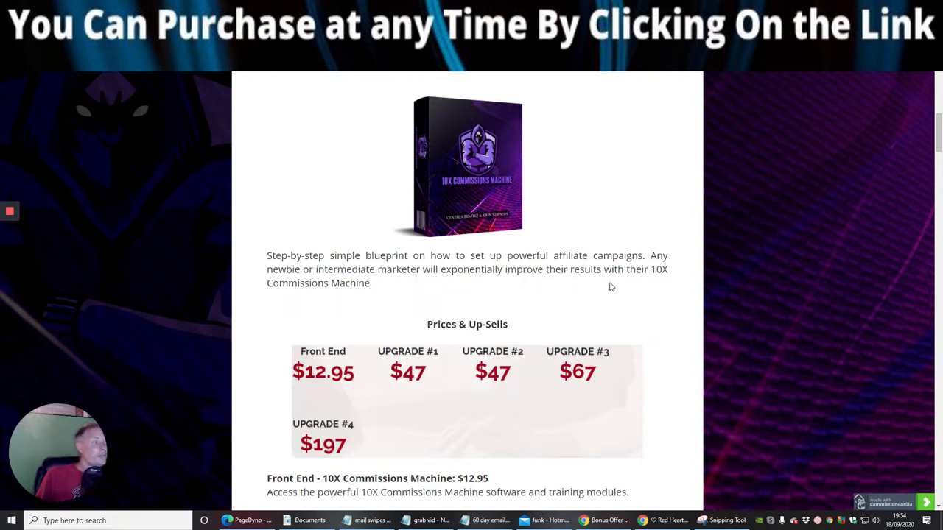
scroll(down, 3)
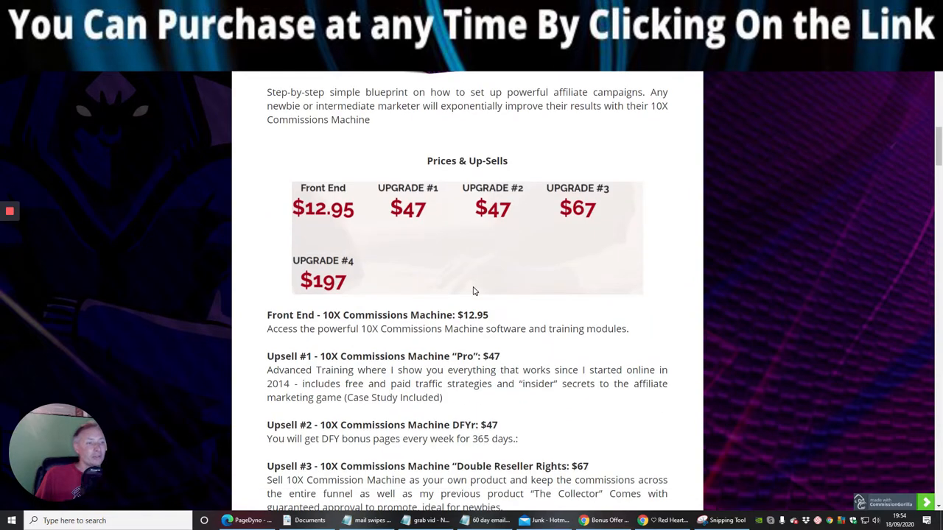
mouse_move(382, 332)
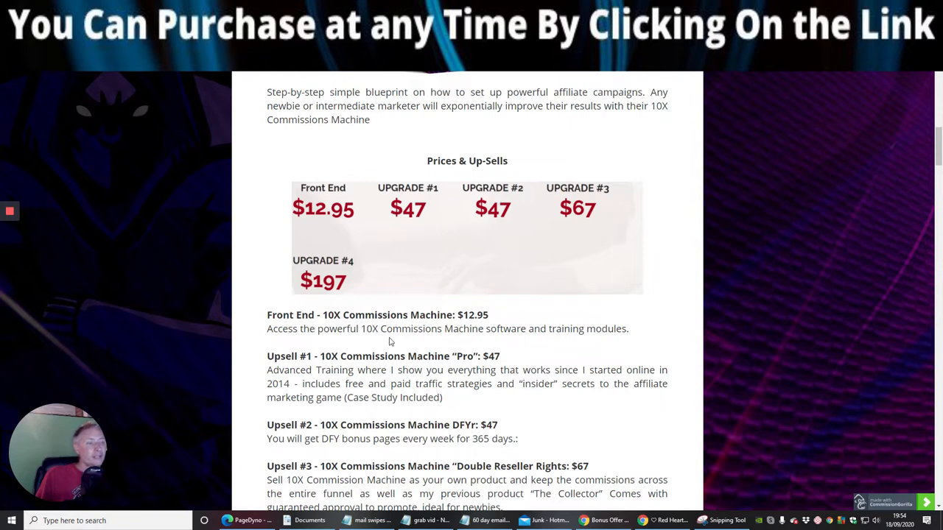
mouse_move(554, 347)
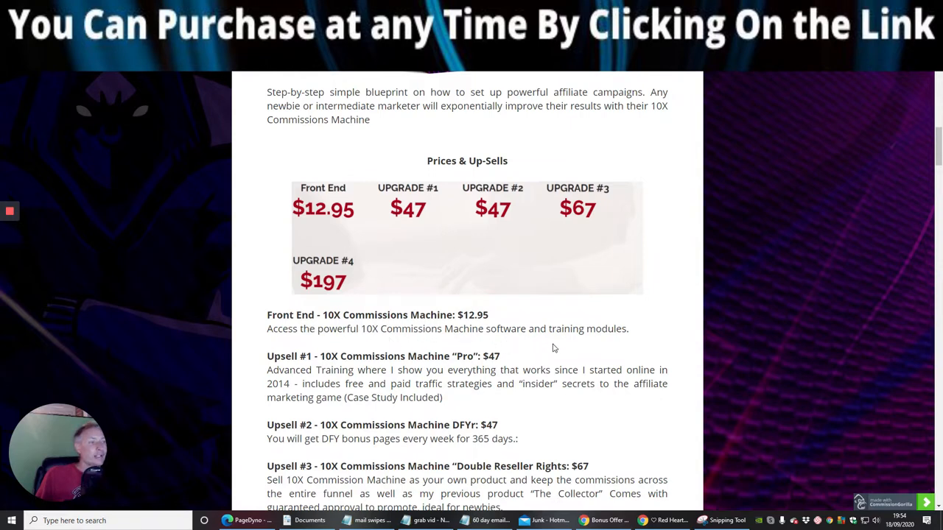
Scroll further down to Upsell #4, the $197 coaching offer
scroll(down, 3)
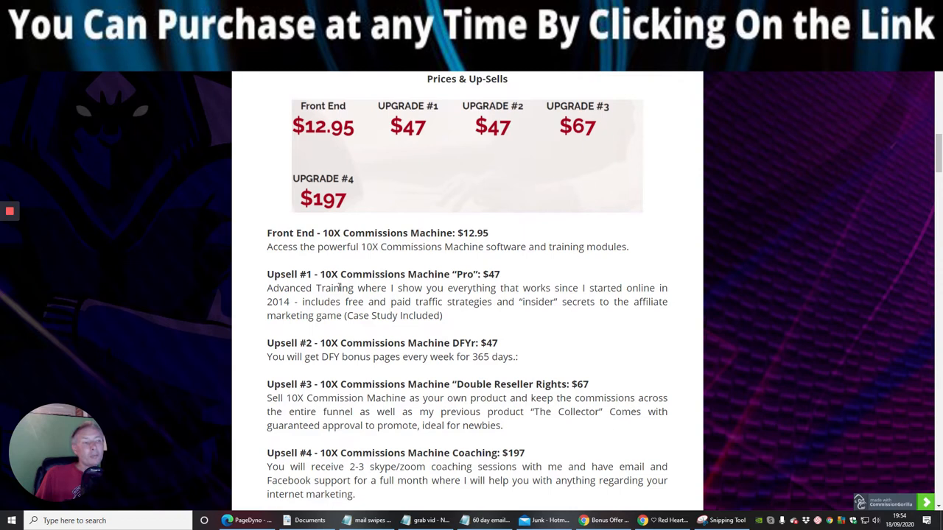
mouse_move(455, 286)
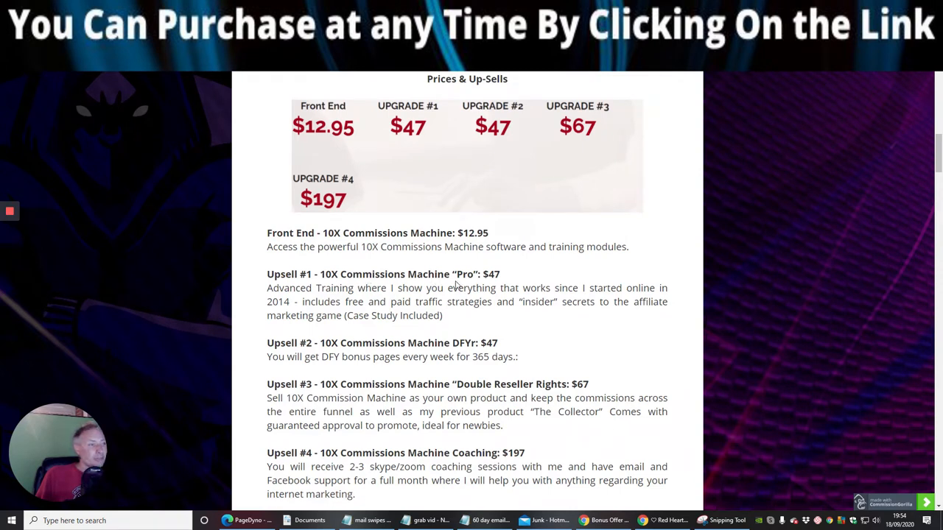
mouse_move(319, 296)
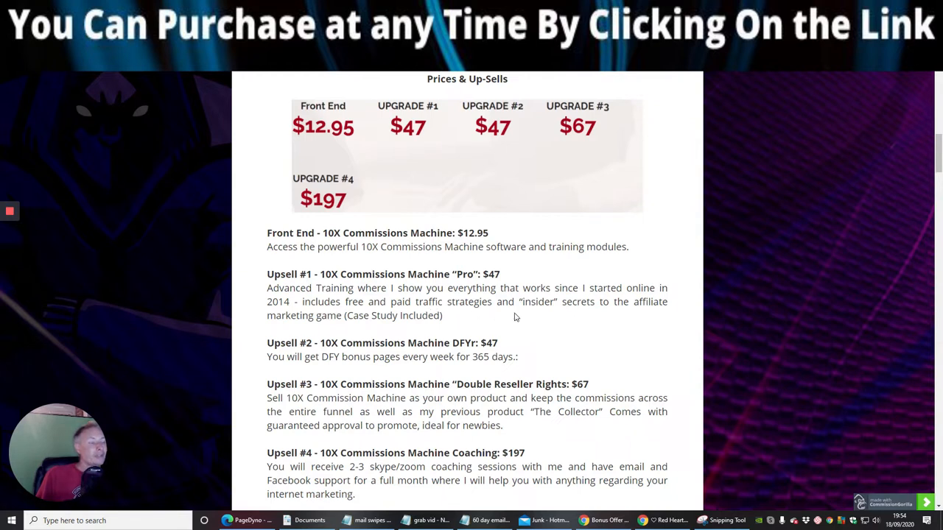
mouse_move(528, 316)
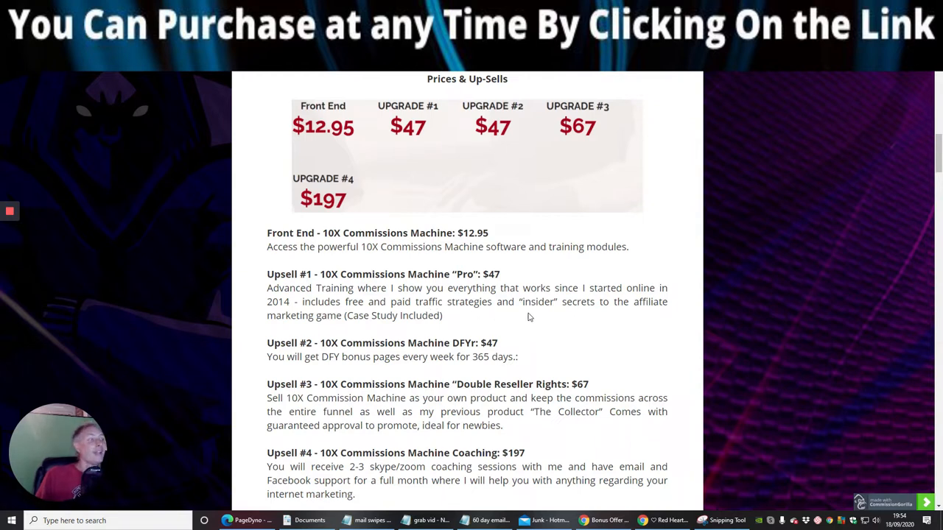
mouse_move(370, 330)
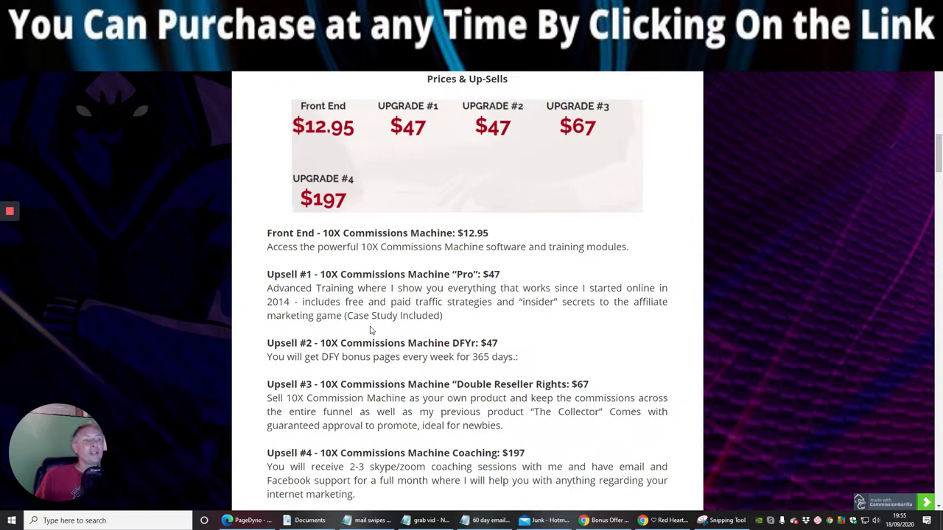
mouse_move(522, 325)
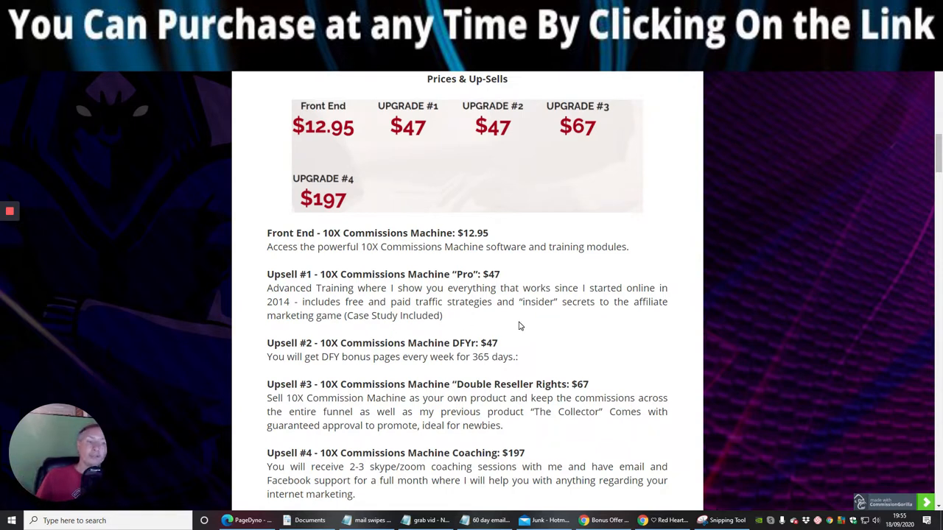
mouse_move(559, 330)
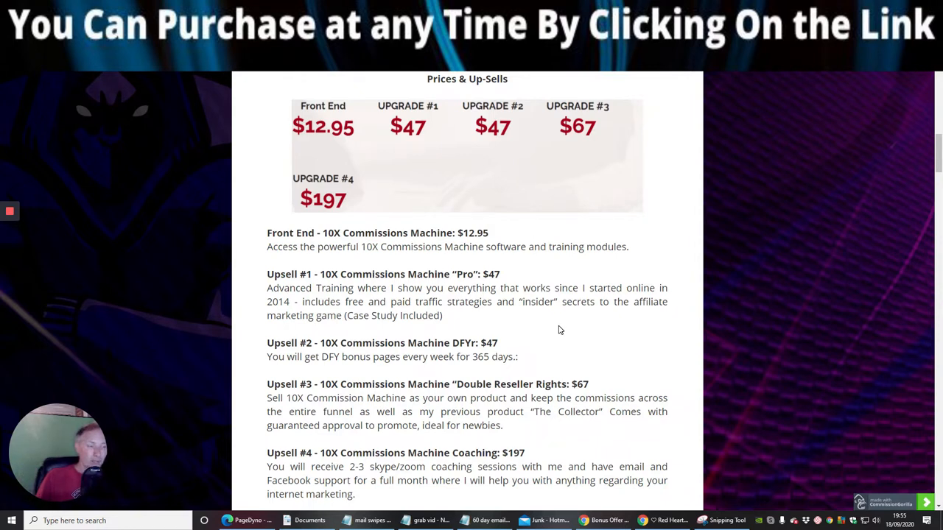
mouse_move(548, 336)
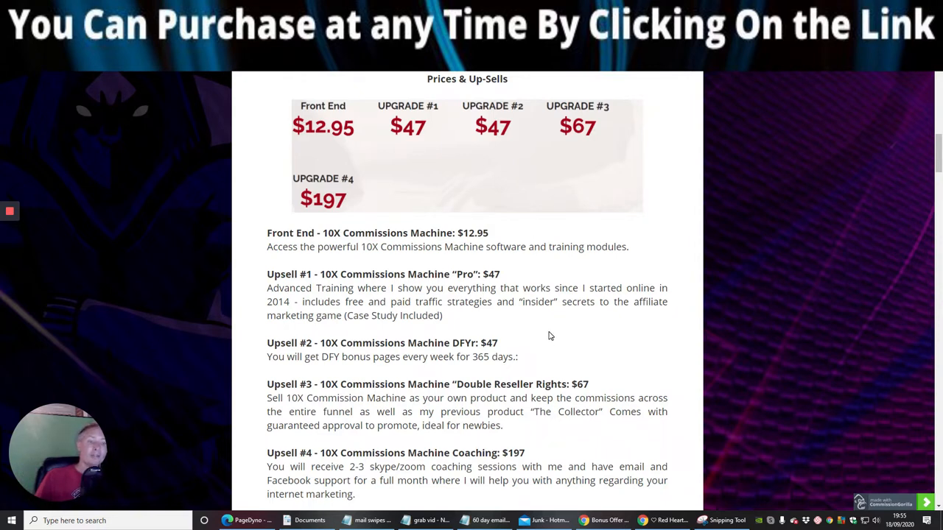
mouse_move(550, 349)
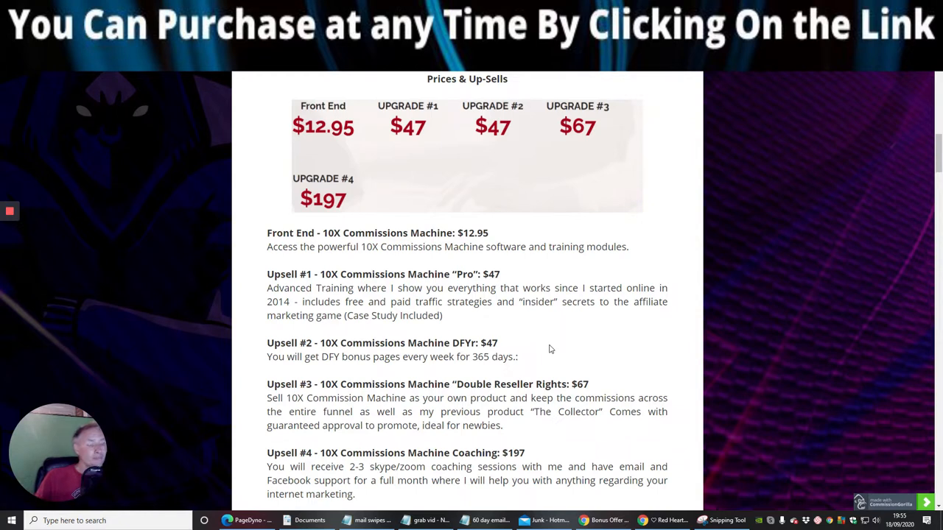
mouse_move(340, 344)
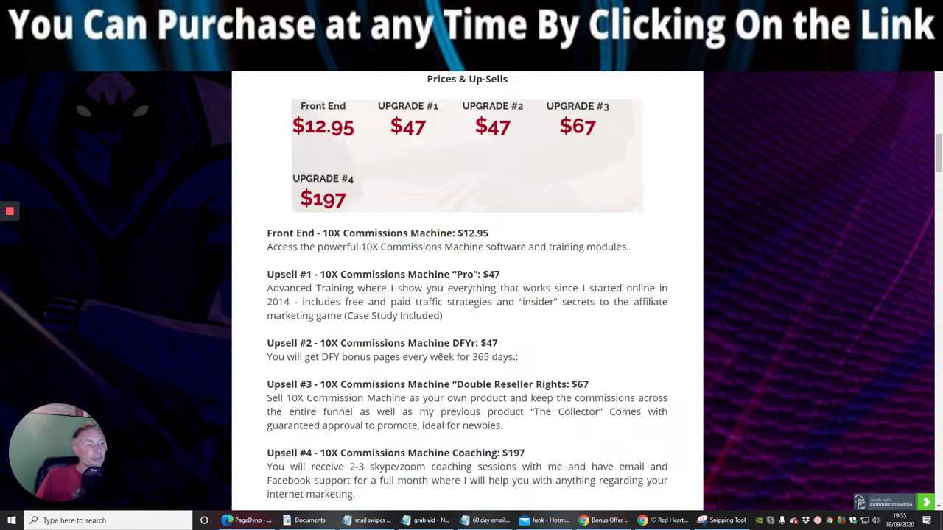
mouse_move(308, 373)
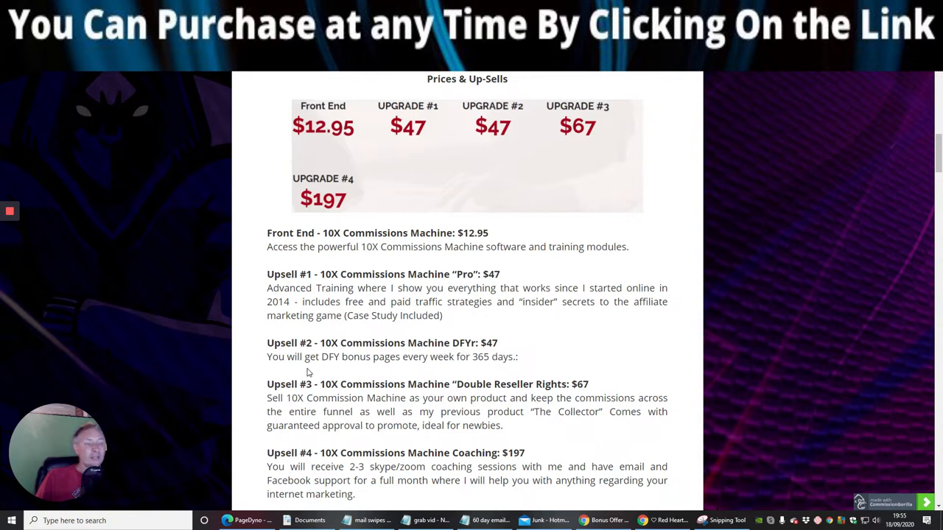
mouse_move(330, 362)
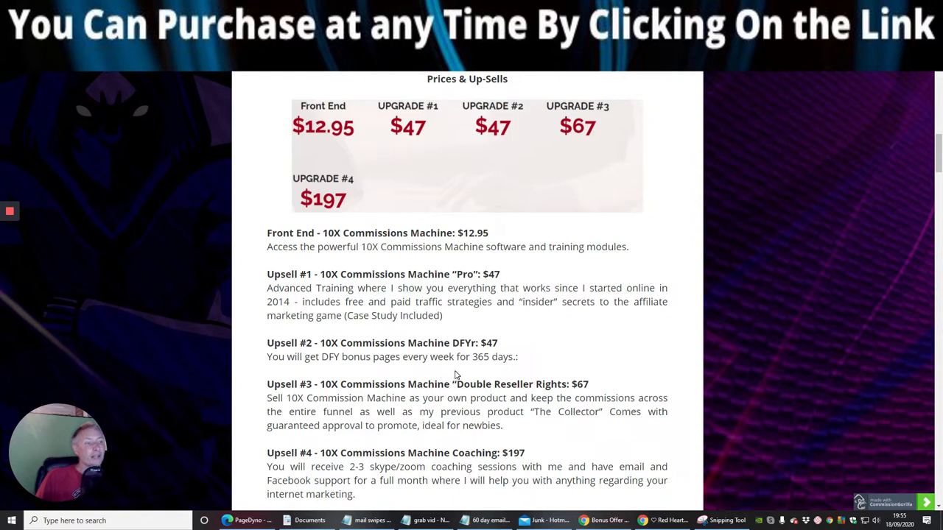
mouse_move(618, 352)
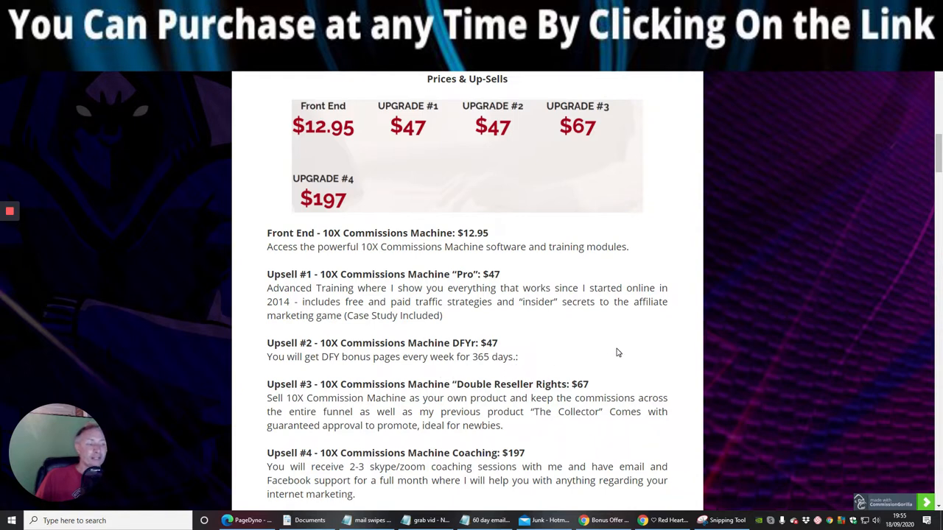
mouse_move(614, 340)
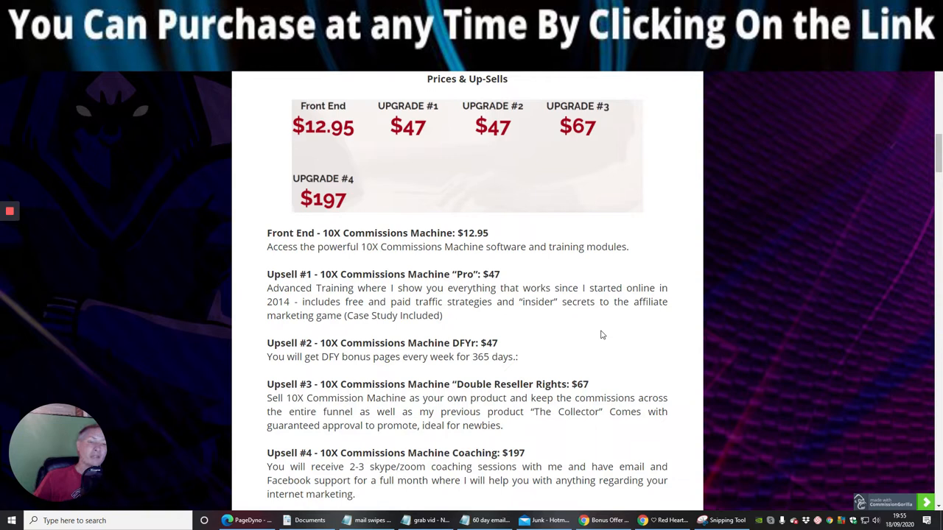
mouse_move(597, 350)
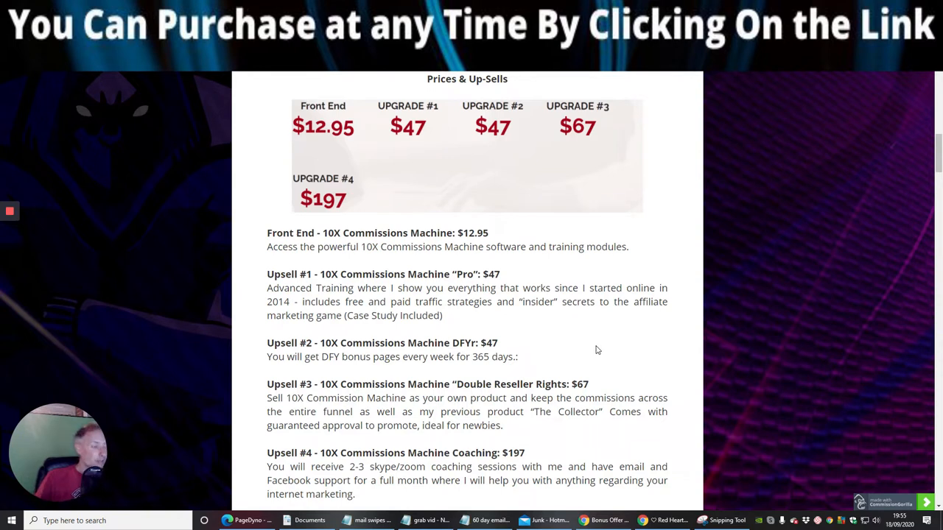
mouse_move(595, 347)
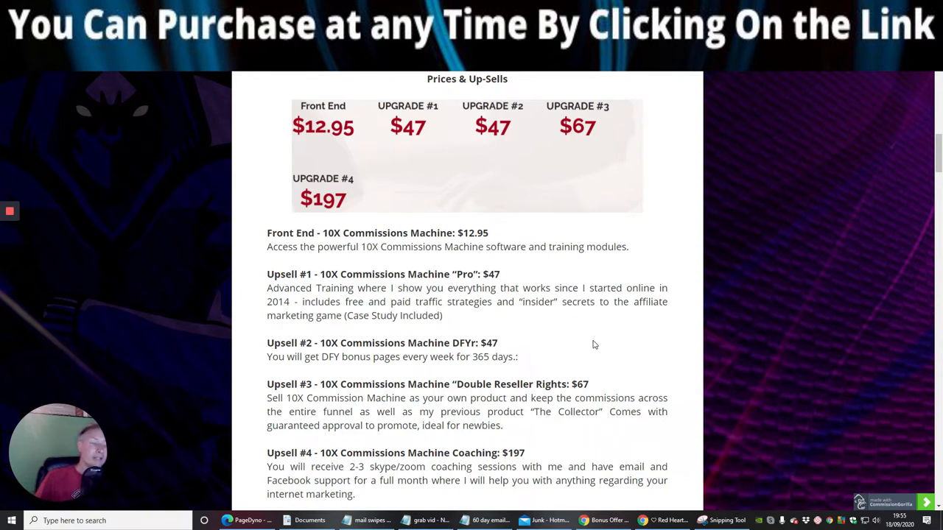
mouse_move(590, 343)
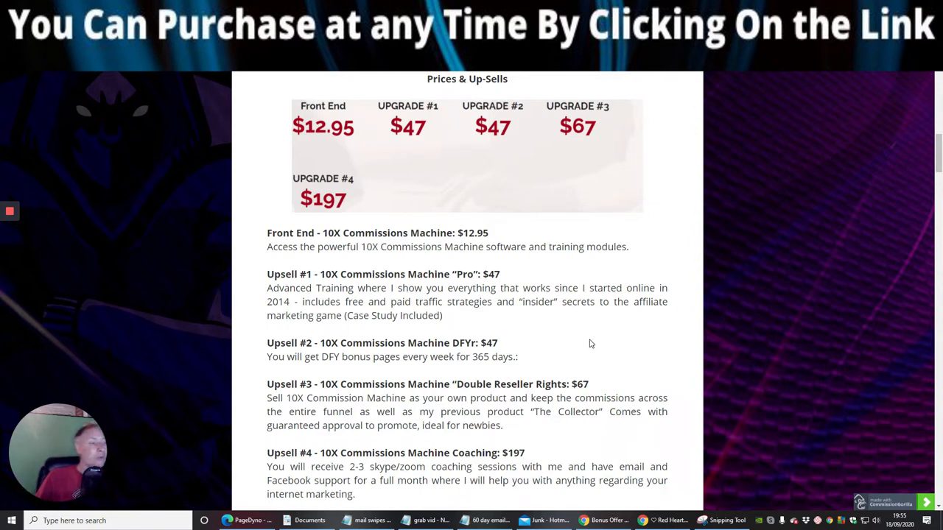
mouse_move(588, 350)
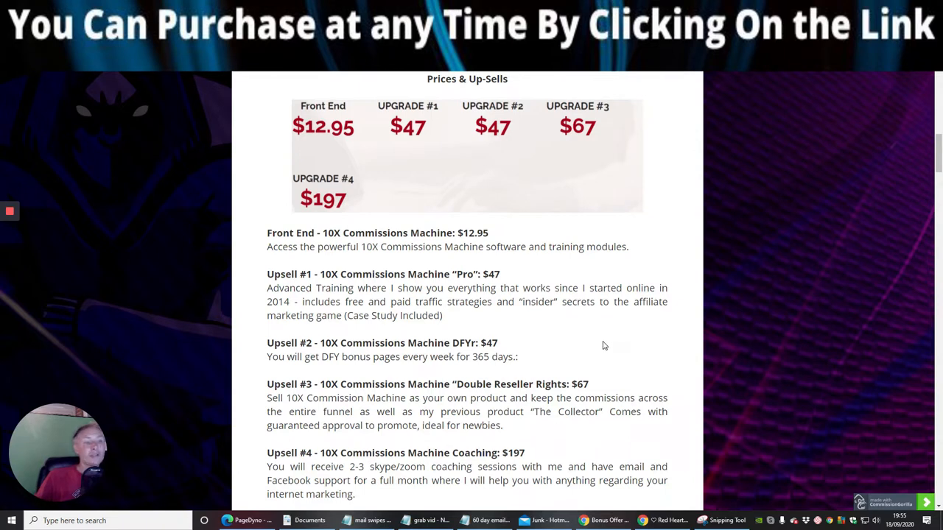
mouse_move(626, 353)
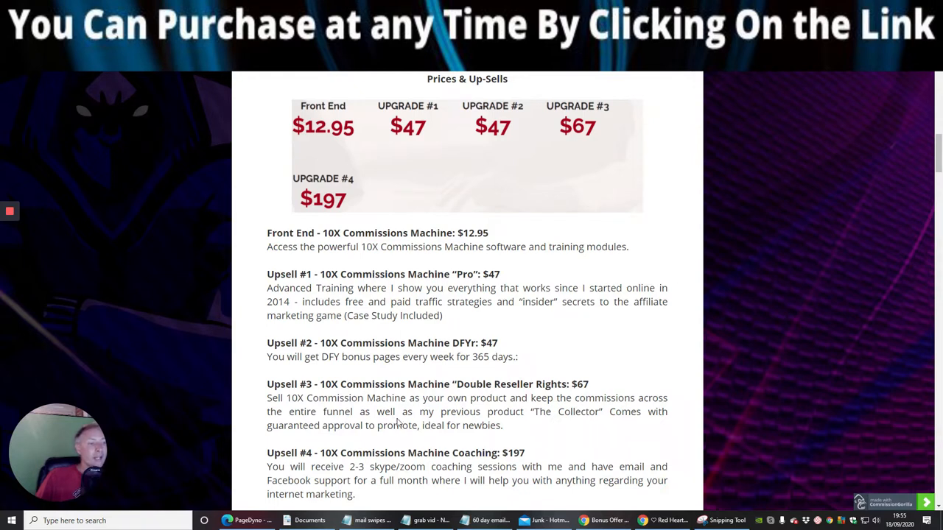
mouse_move(521, 433)
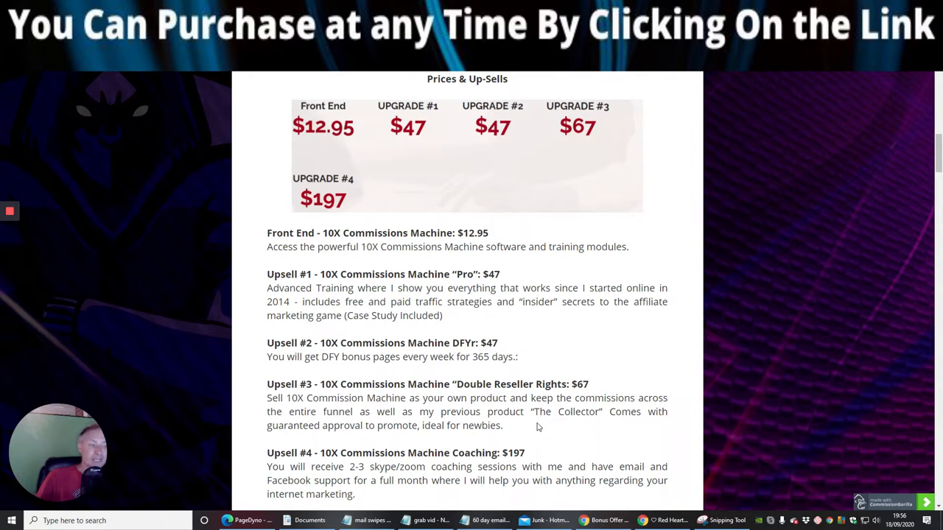
Scroll past the key benefits and money-back guarantee to the start of Bonus #1
scroll(down, 3)
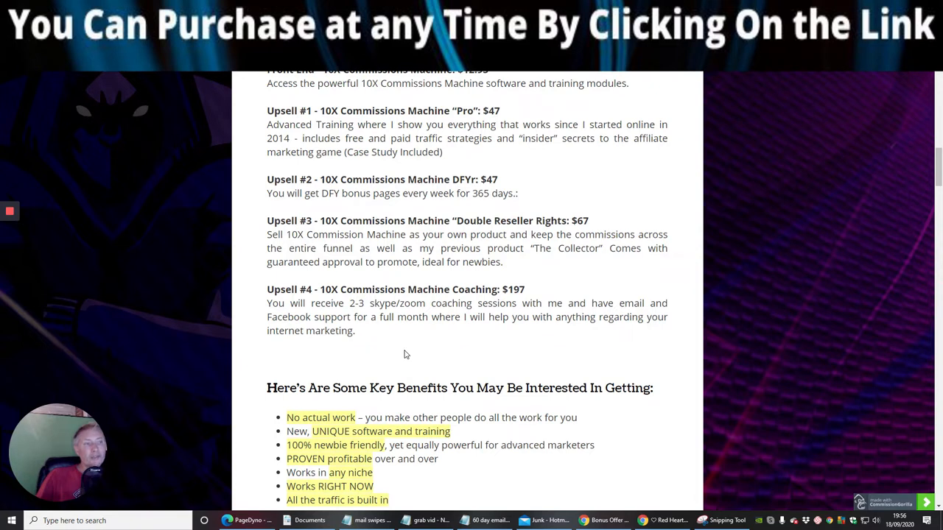
mouse_move(422, 347)
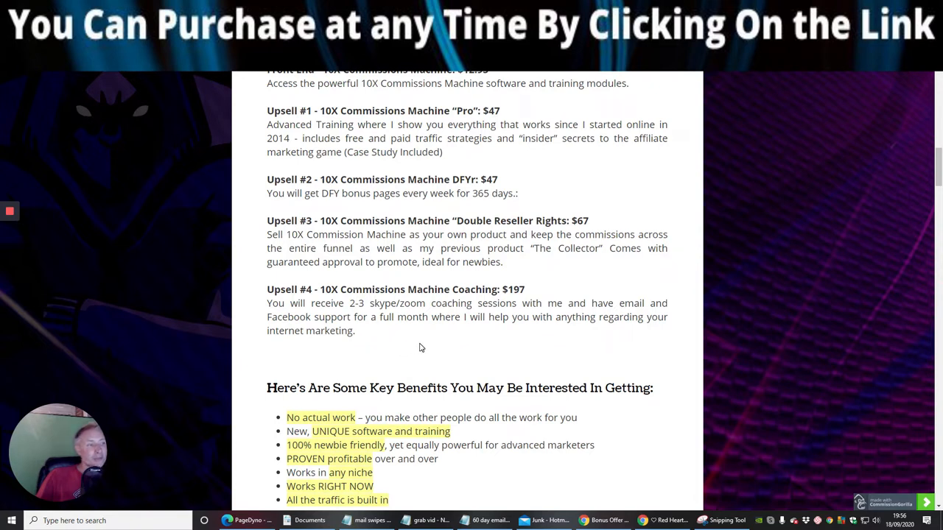
mouse_move(357, 313)
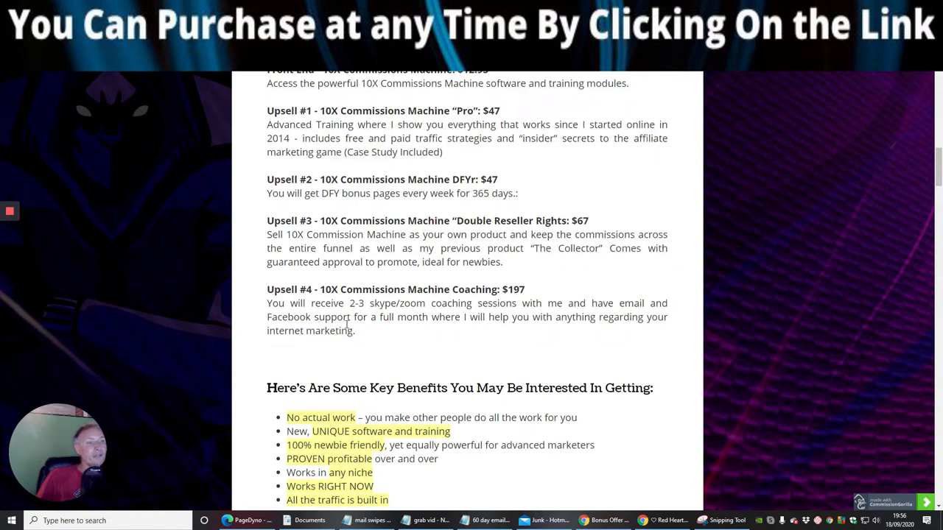
mouse_move(554, 339)
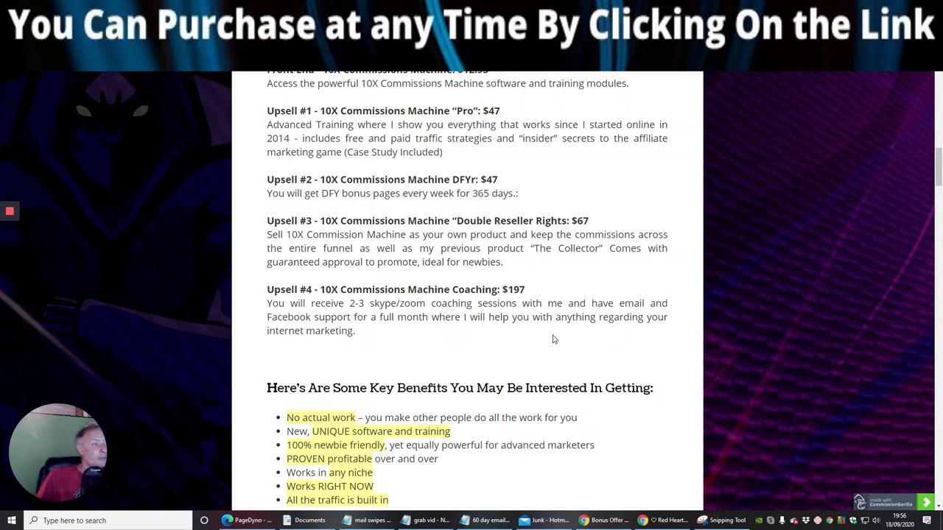
mouse_move(320, 350)
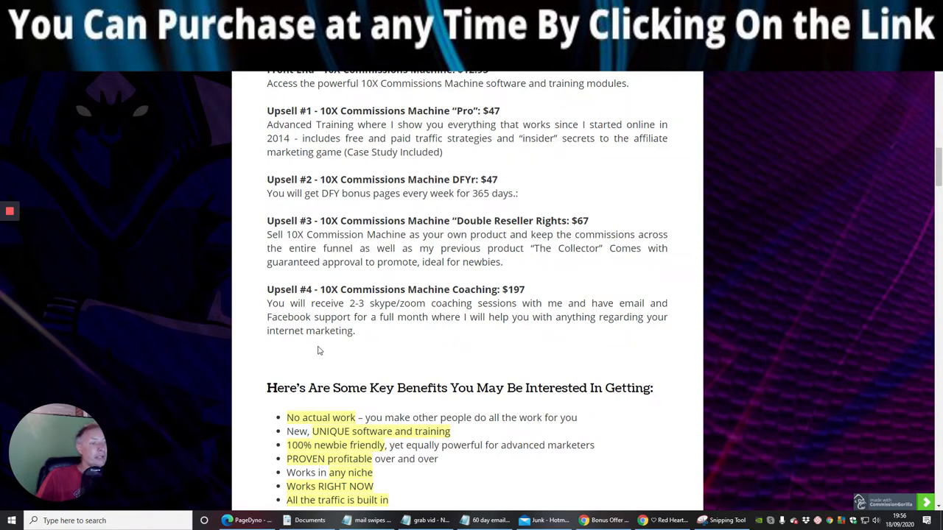
mouse_move(475, 352)
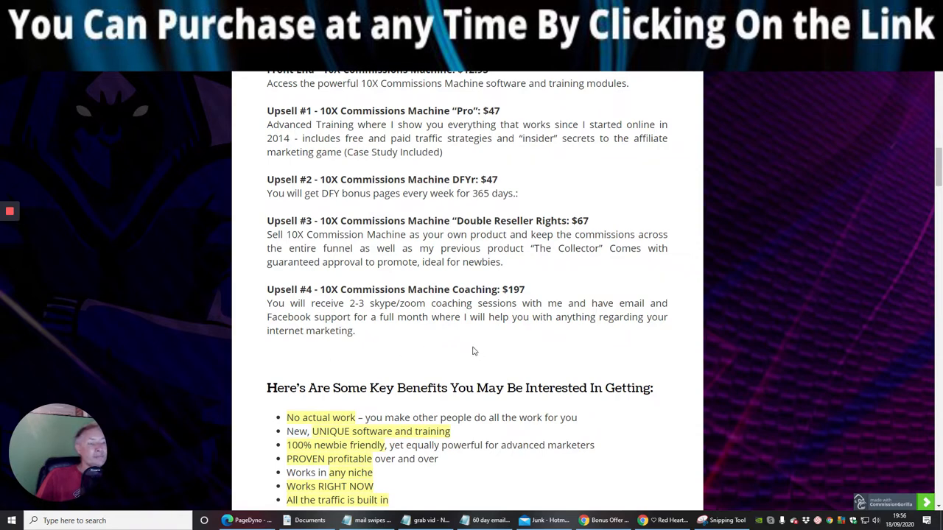
scroll(down, 3)
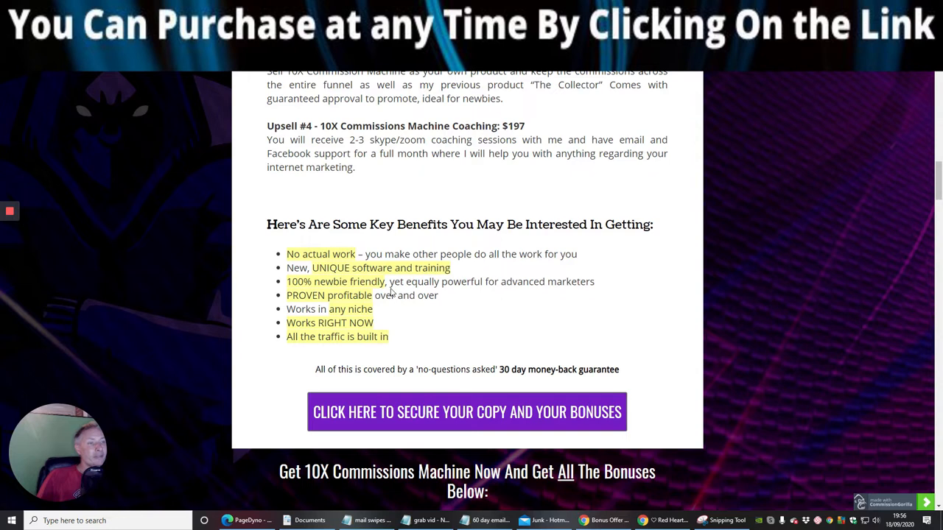
mouse_move(465, 315)
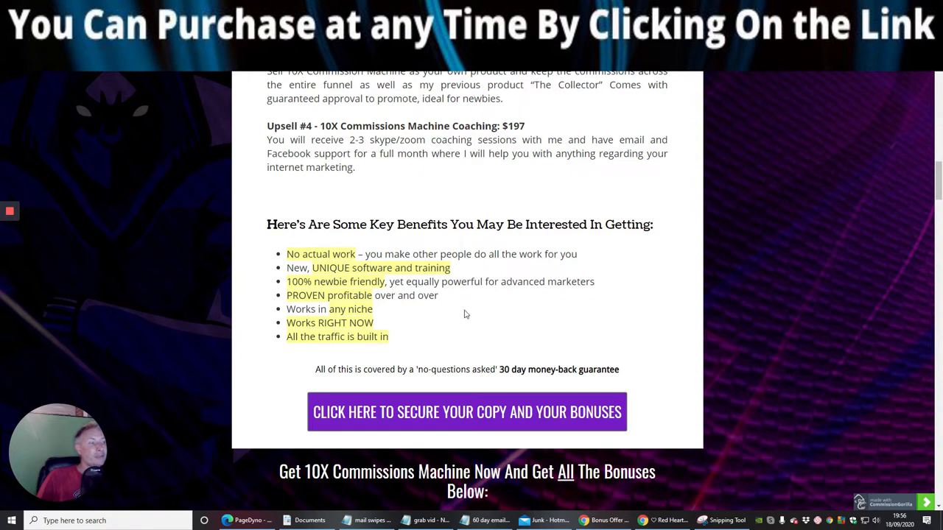
mouse_move(361, 298)
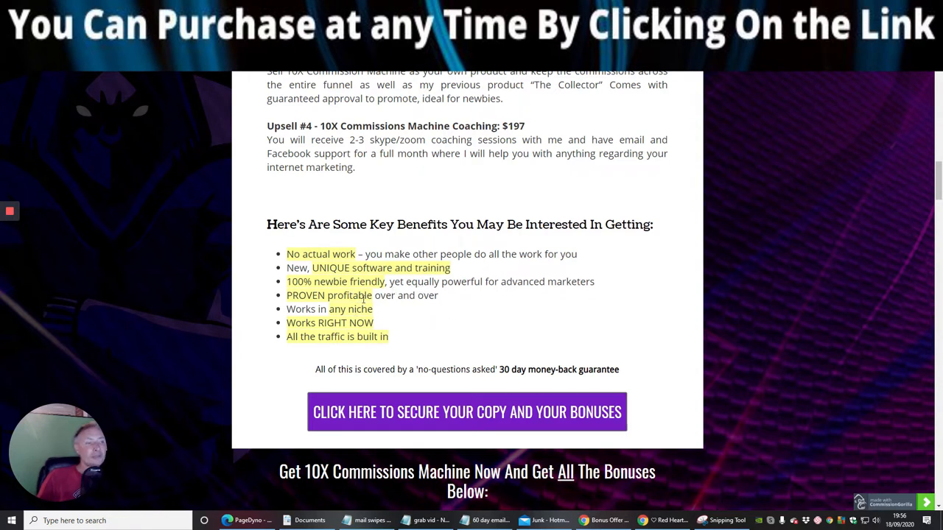
mouse_move(369, 324)
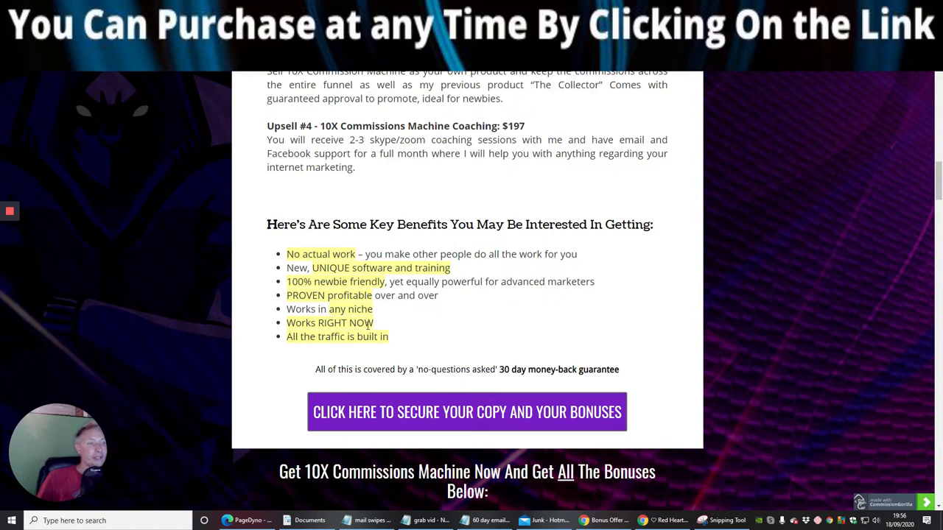
mouse_move(360, 353)
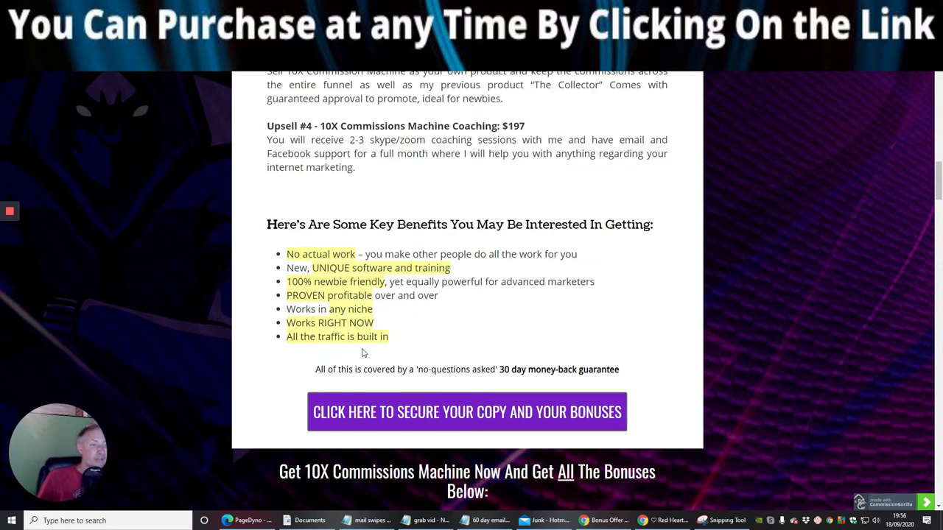
scroll(down, 3)
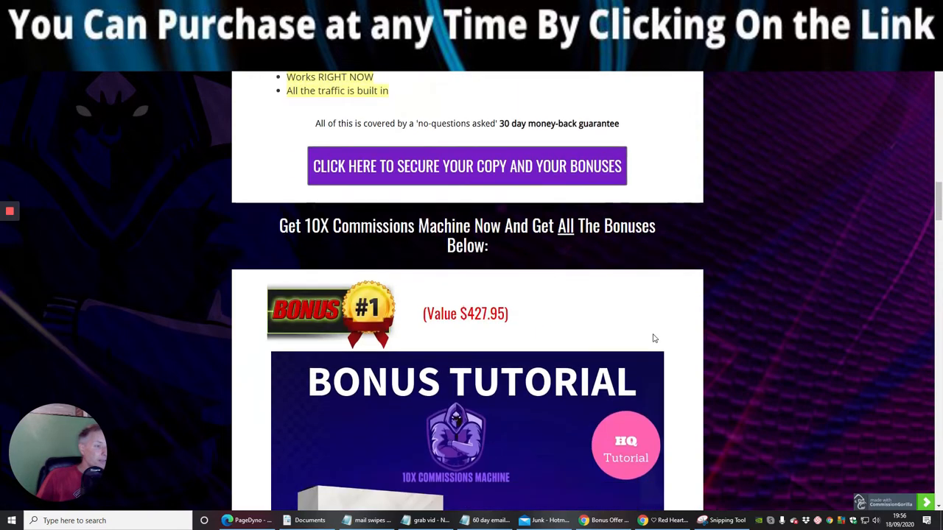
scroll(up, 3)
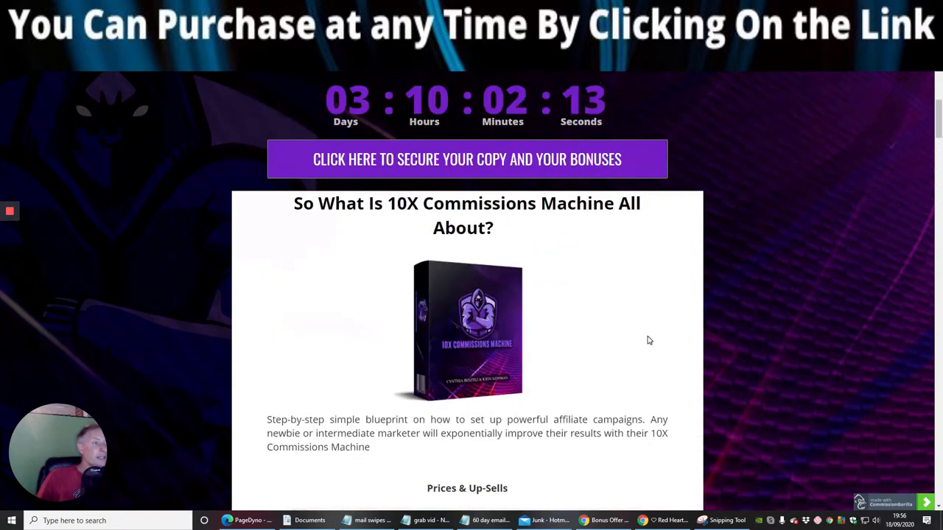
scroll(down, 3)
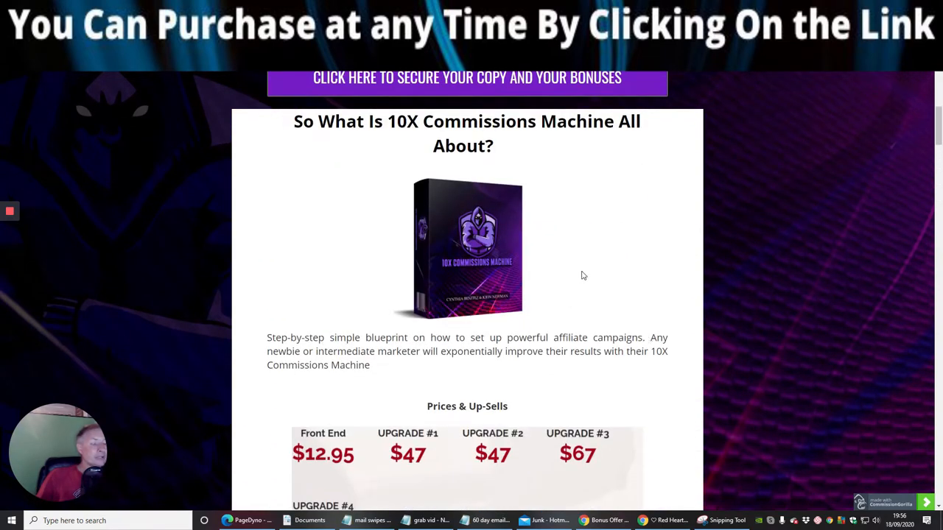
mouse_move(575, 252)
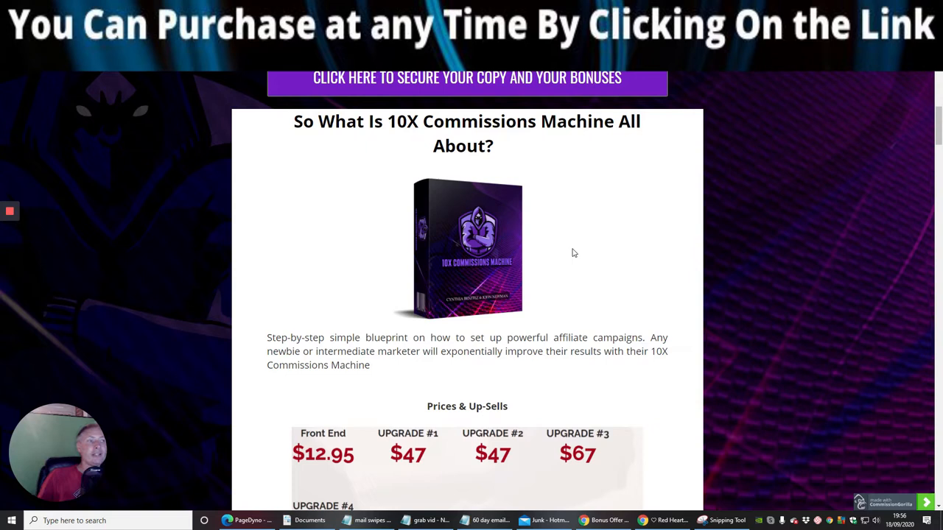
mouse_move(578, 246)
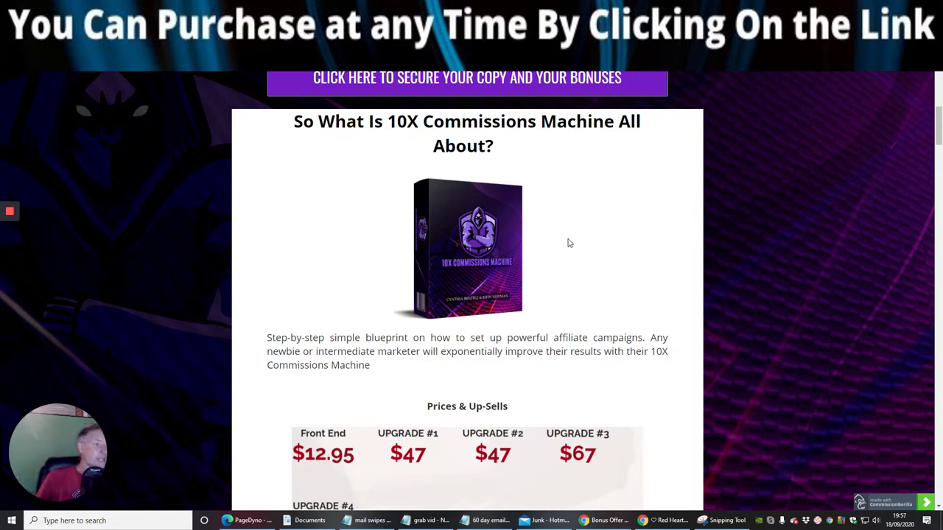
scroll(down, 3)
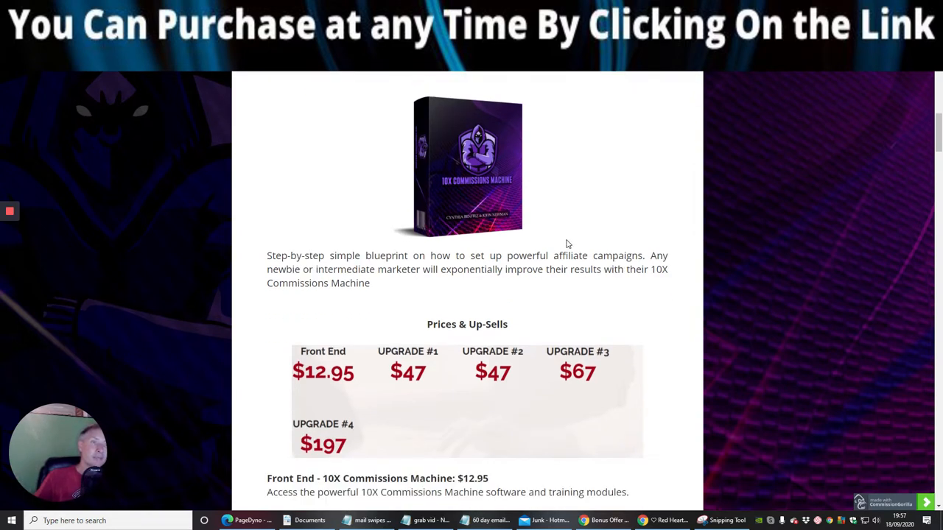
mouse_move(557, 209)
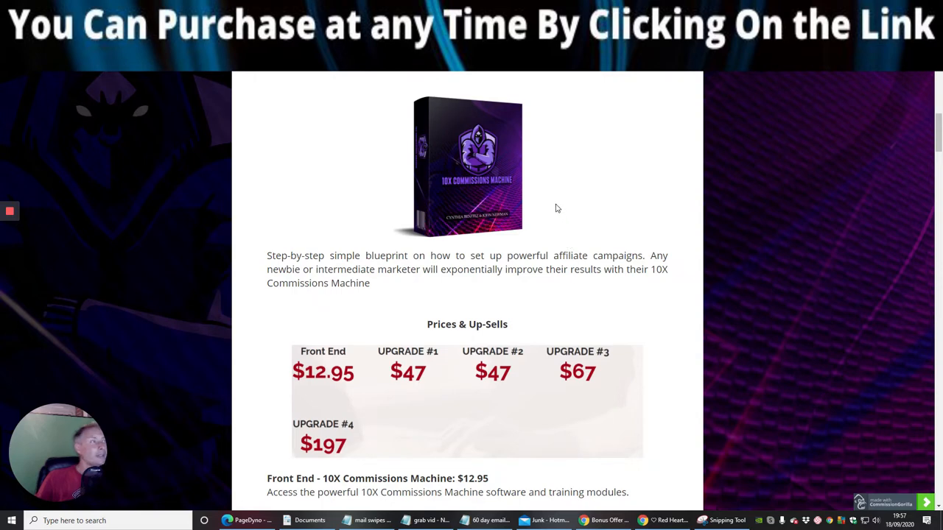
scroll(down, 3)
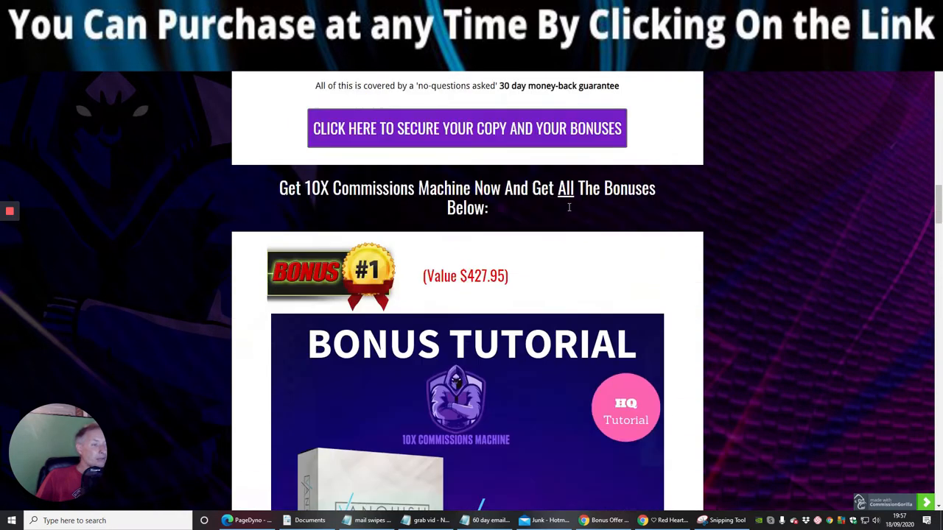
Scroll past Bonuses #3, #4 and #5 to the claim section with its countdown timer
scroll(down, 3)
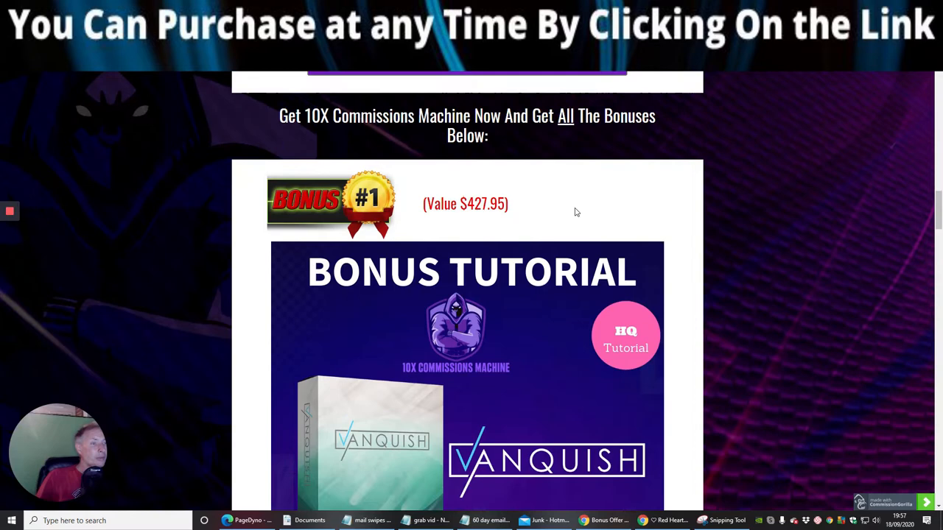
scroll(down, 3)
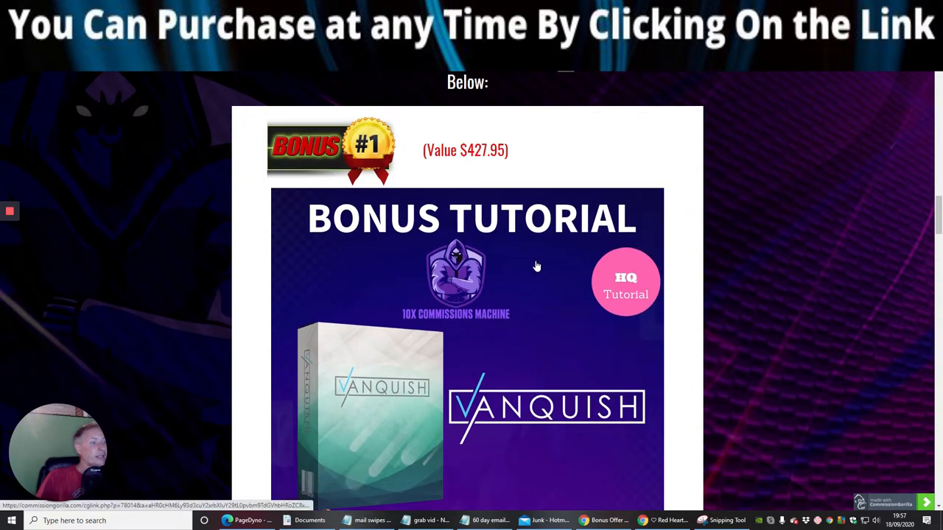
scroll(down, 3)
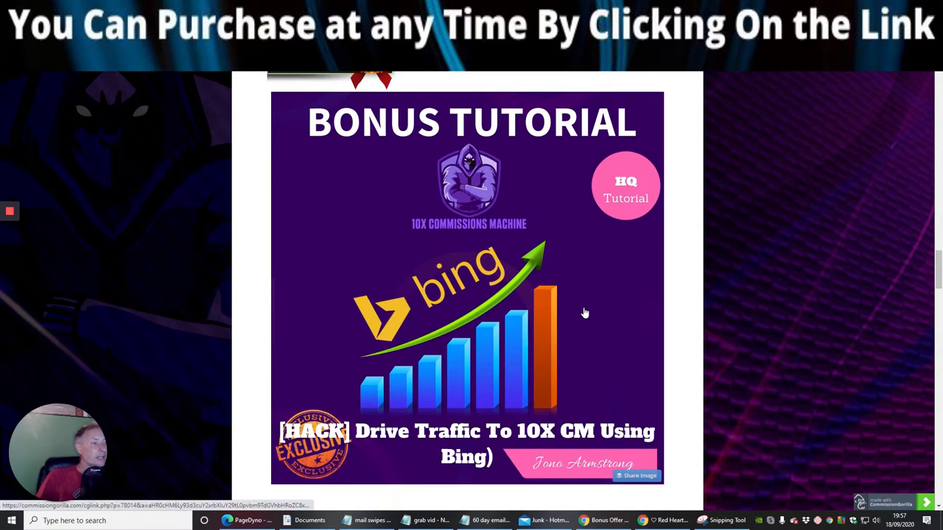
scroll(down, 3)
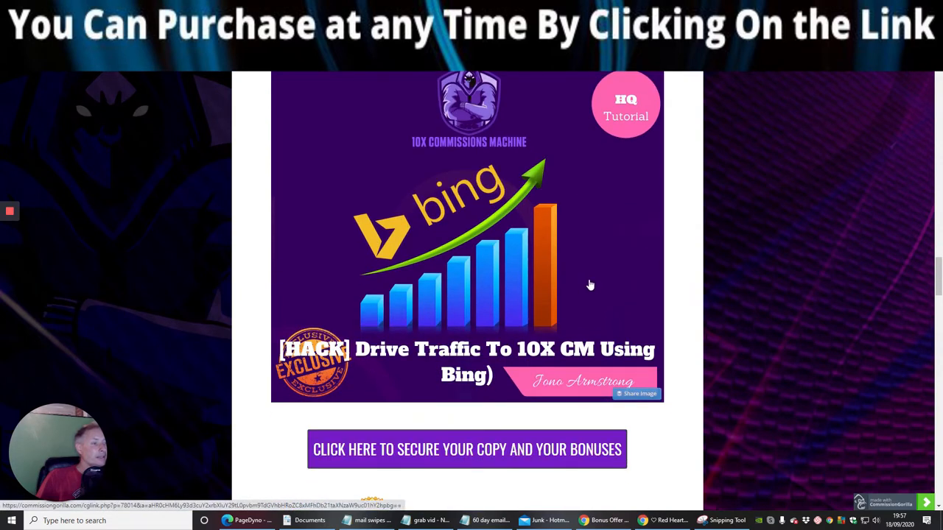
scroll(down, 3)
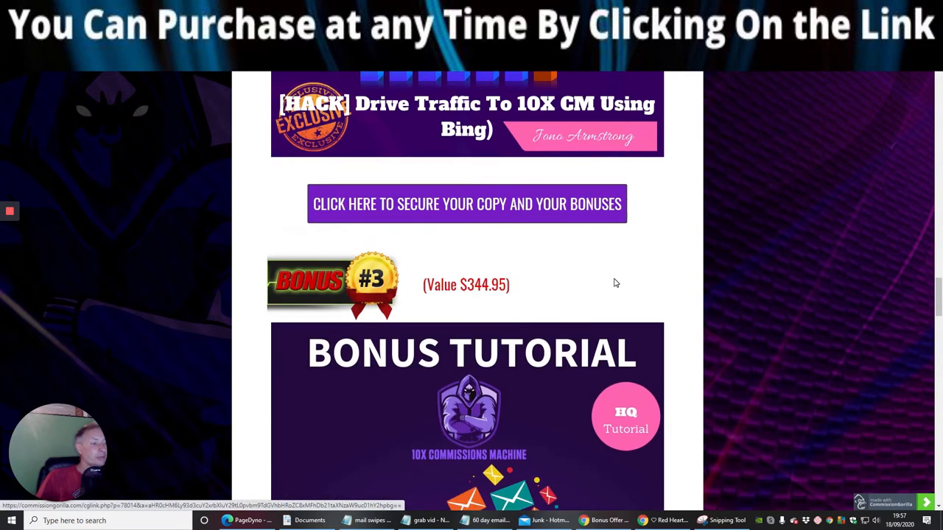
scroll(down, 3)
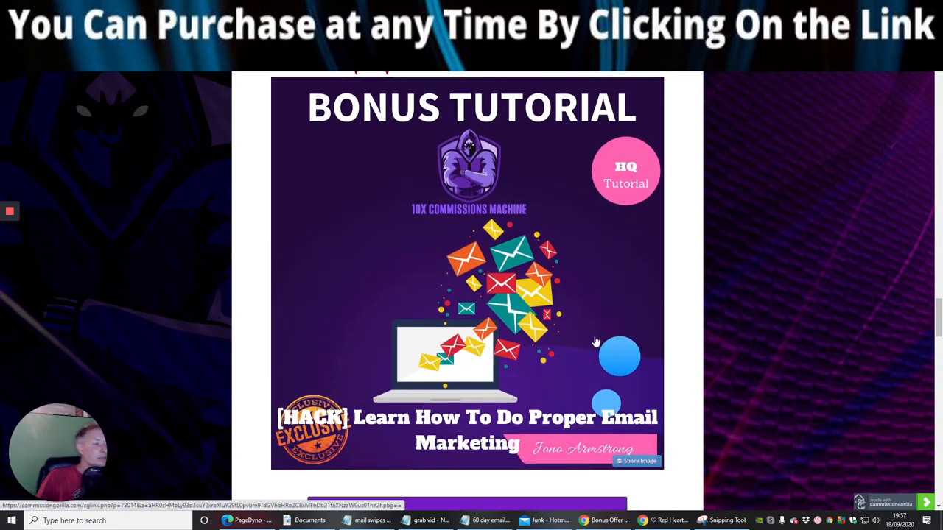
scroll(down, 3)
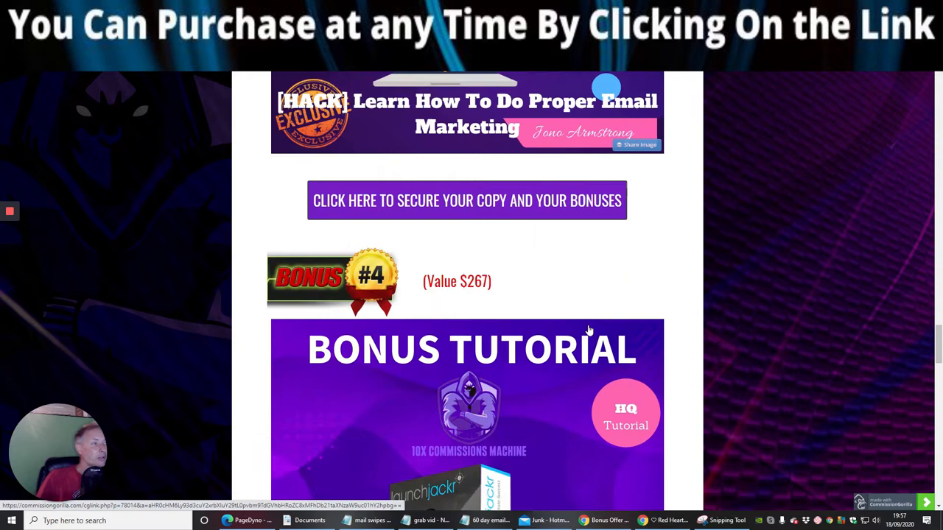
scroll(down, 3)
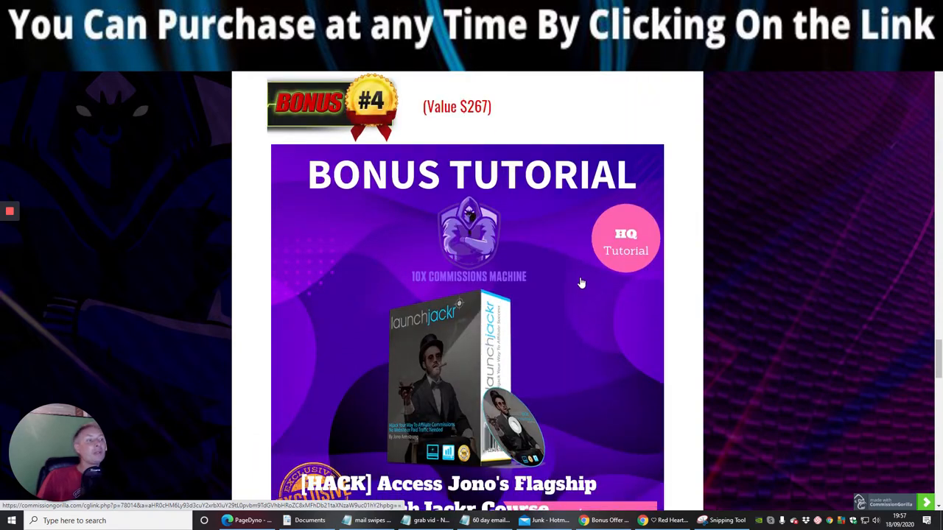
scroll(down, 3)
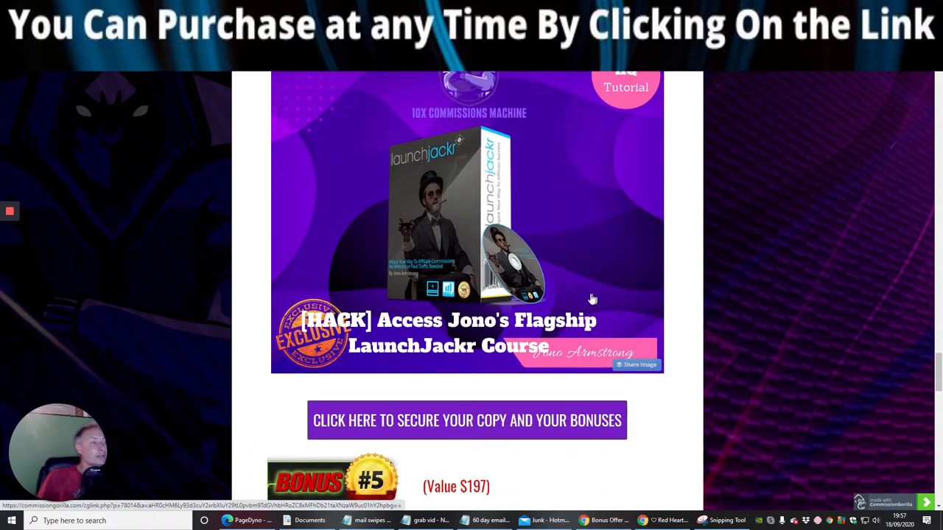
scroll(down, 3)
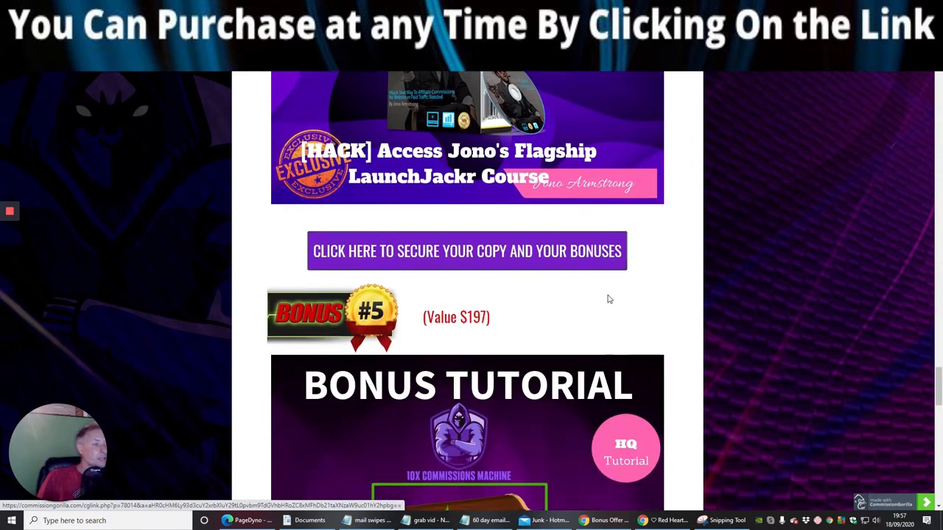
scroll(down, 3)
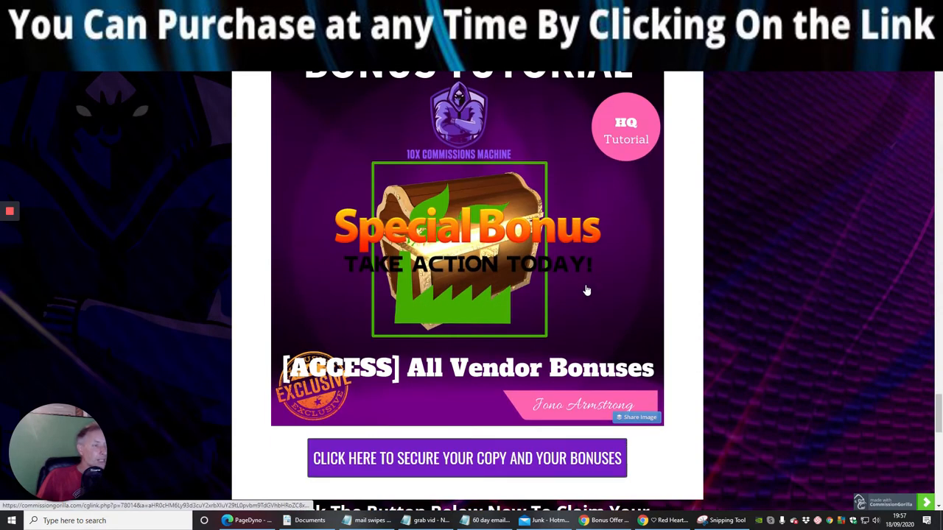
mouse_move(590, 294)
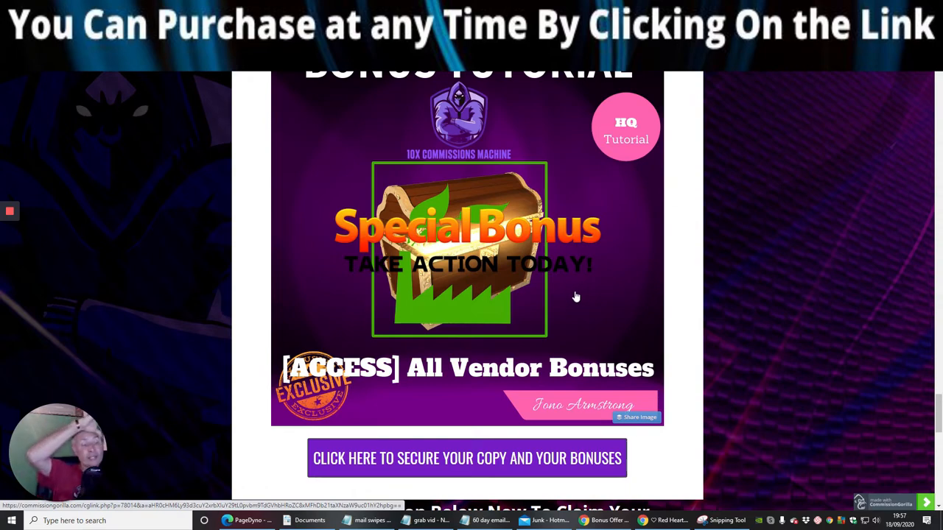
scroll(down, 3)
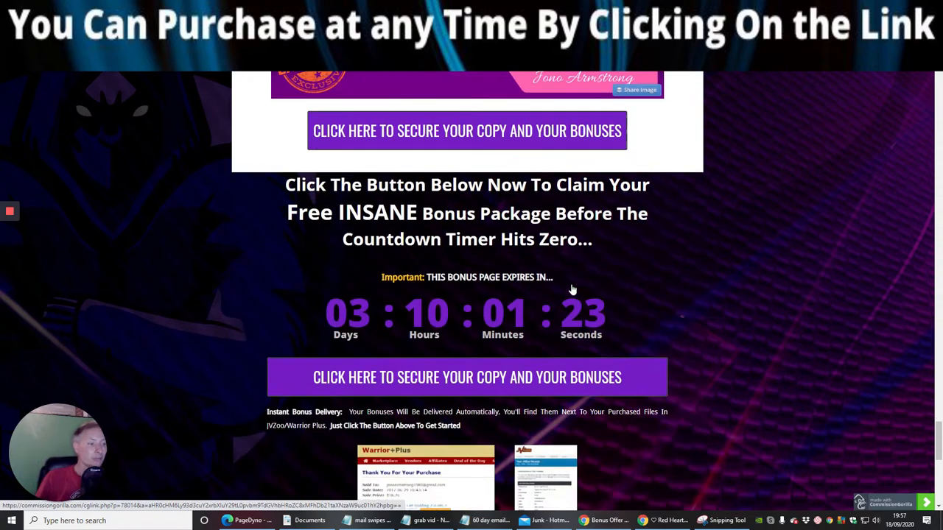
Return near the page top showing the headline, countdown timer and product overview heading
scroll(up, 3)
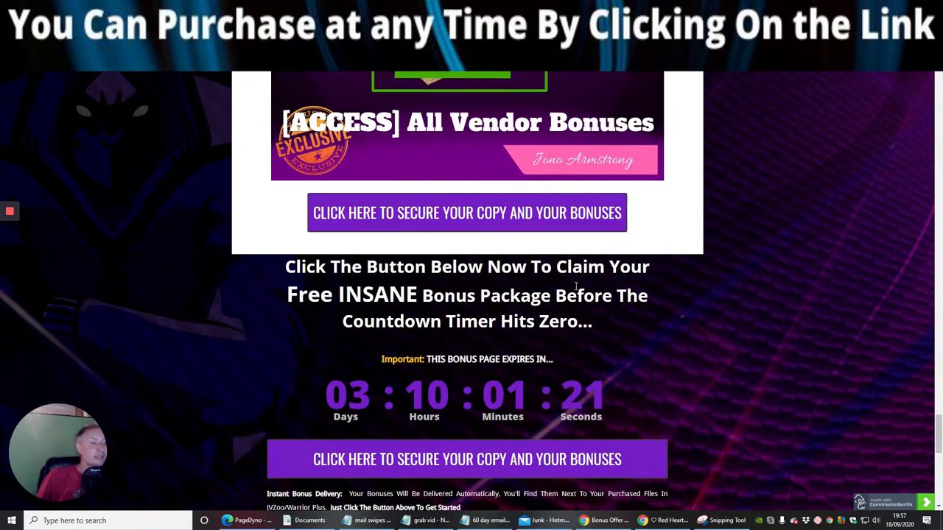
scroll(down, 3)
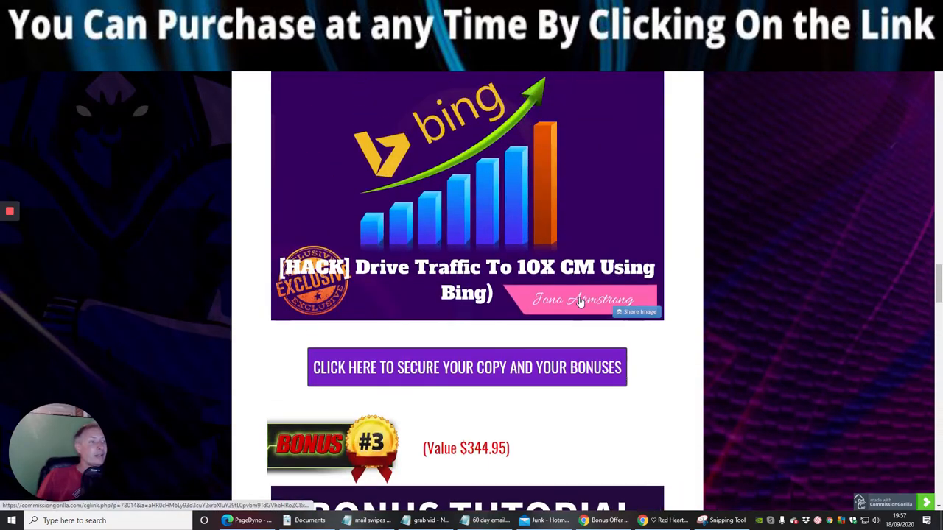
scroll(down, 3)
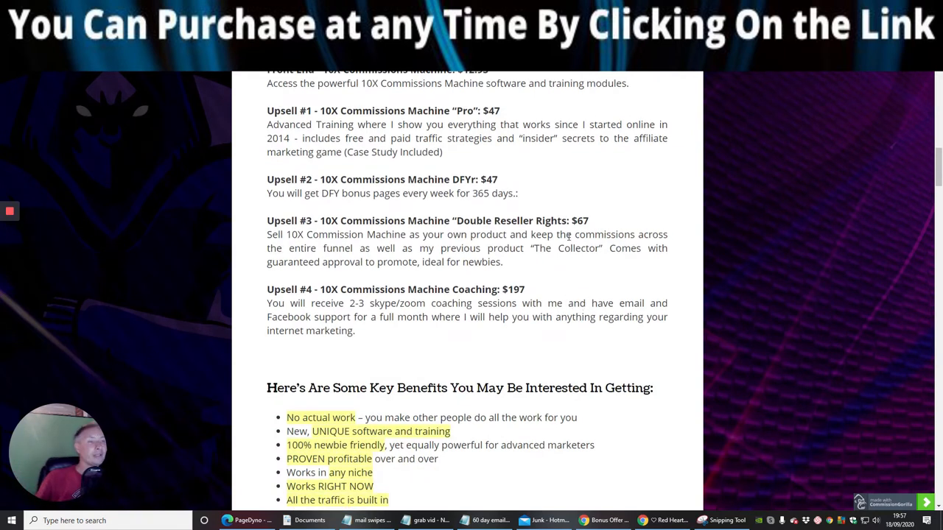
mouse_move(629, 196)
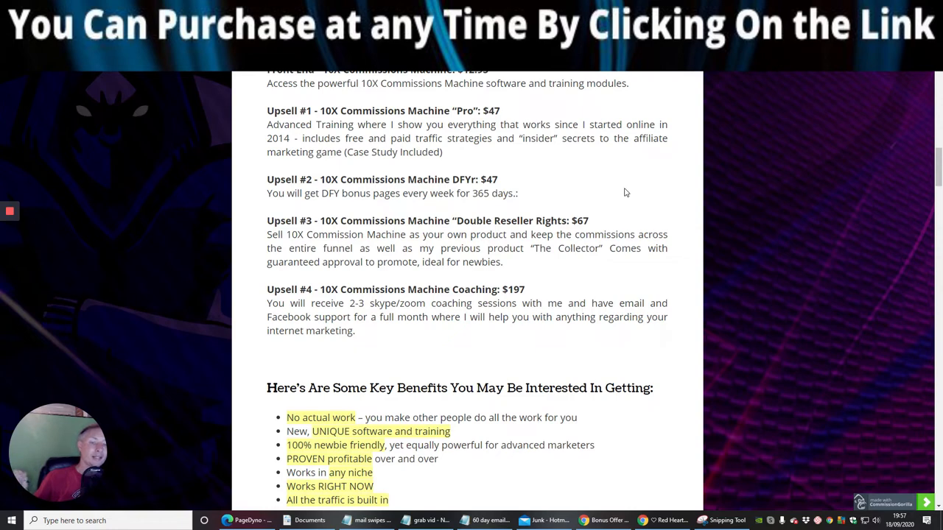
mouse_move(636, 200)
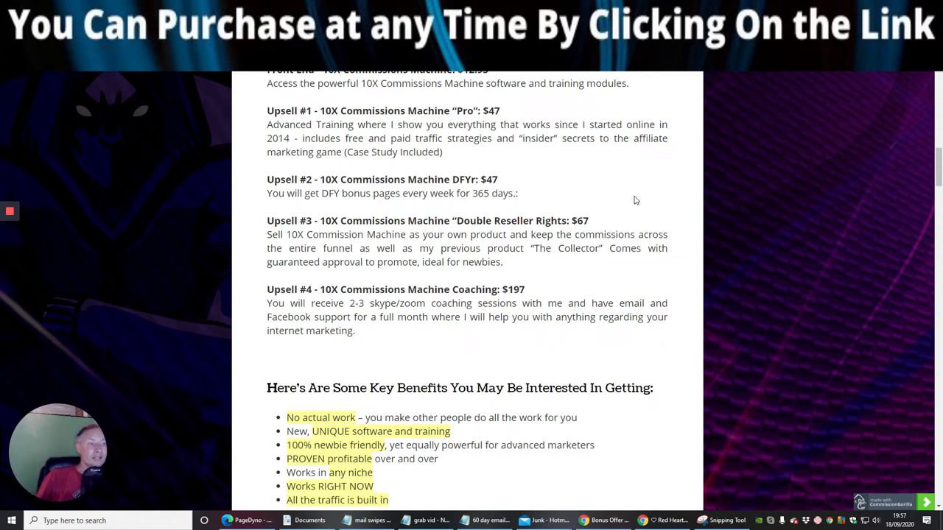
scroll(up, 3)
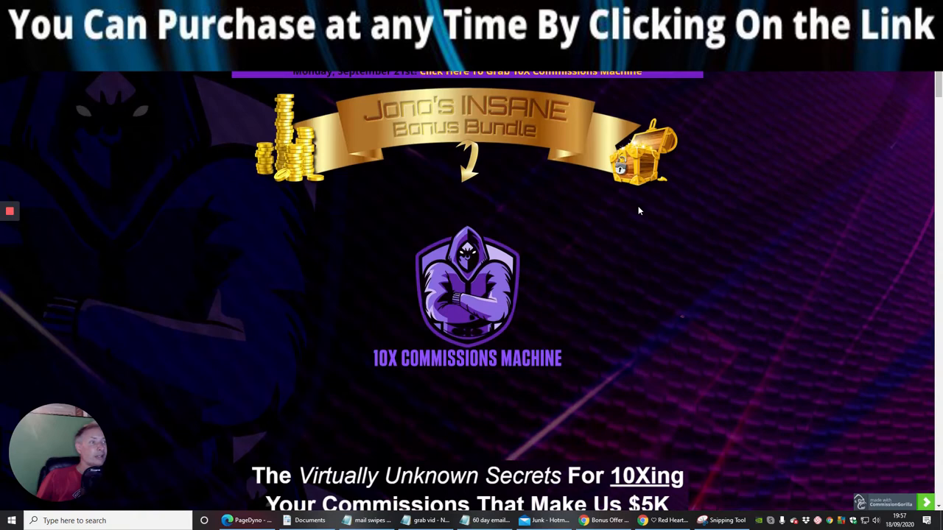
scroll(down, 3)
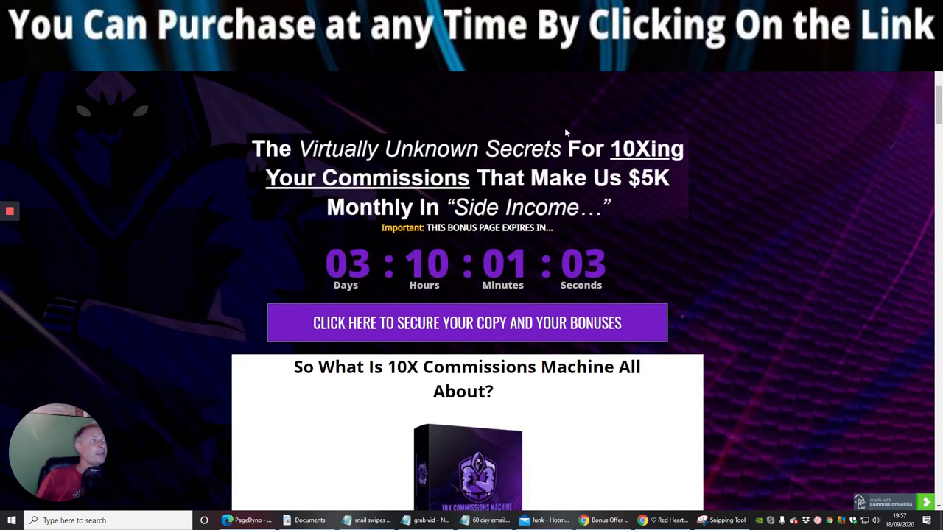
mouse_move(489, 333)
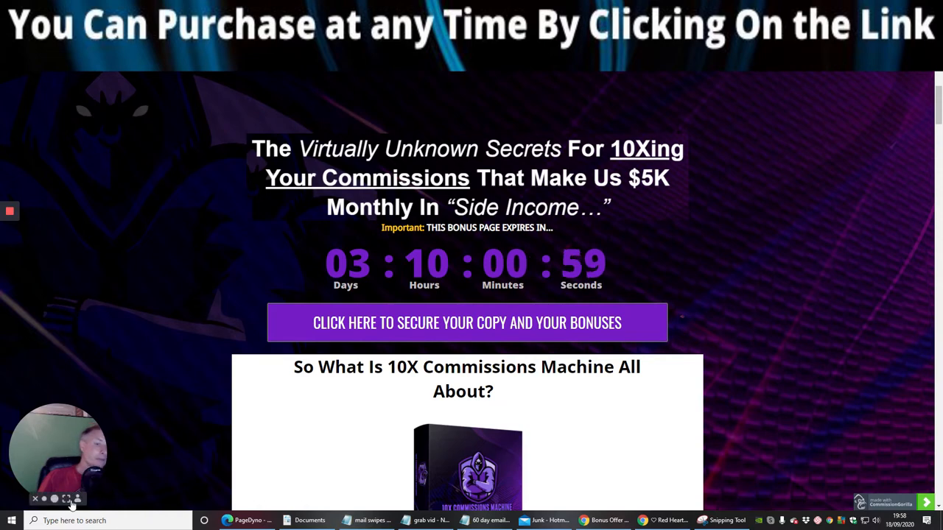
Scroll back down to the Prices & Up-Sells table covering front end through Upsell #4
click(67, 499)
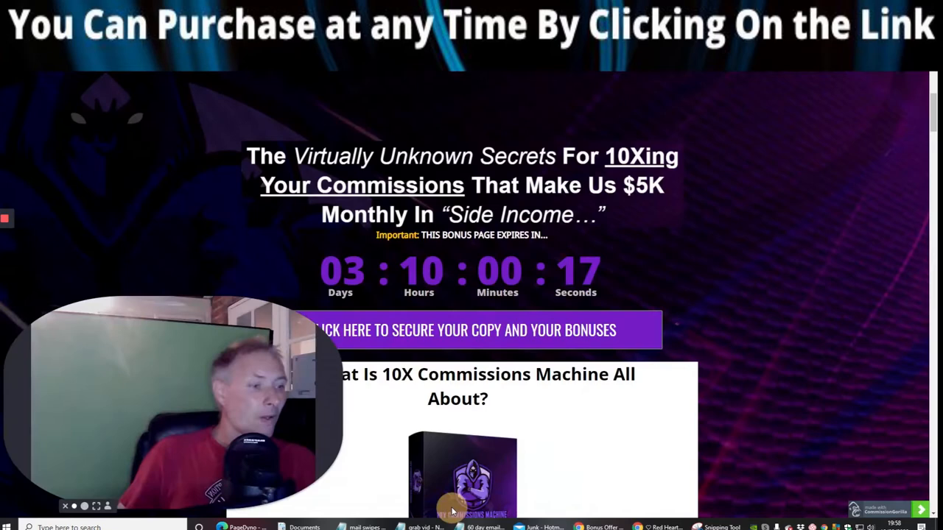
scroll(down, 3)
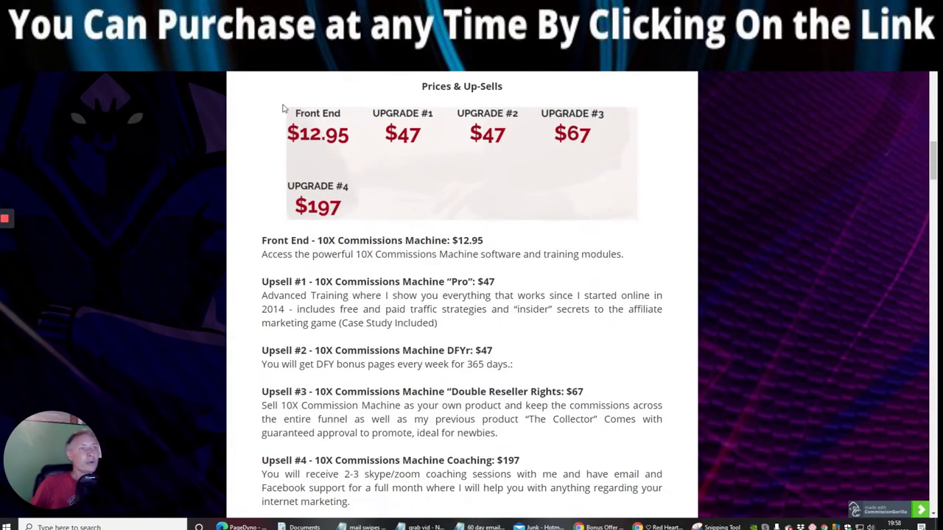
mouse_move(428, 276)
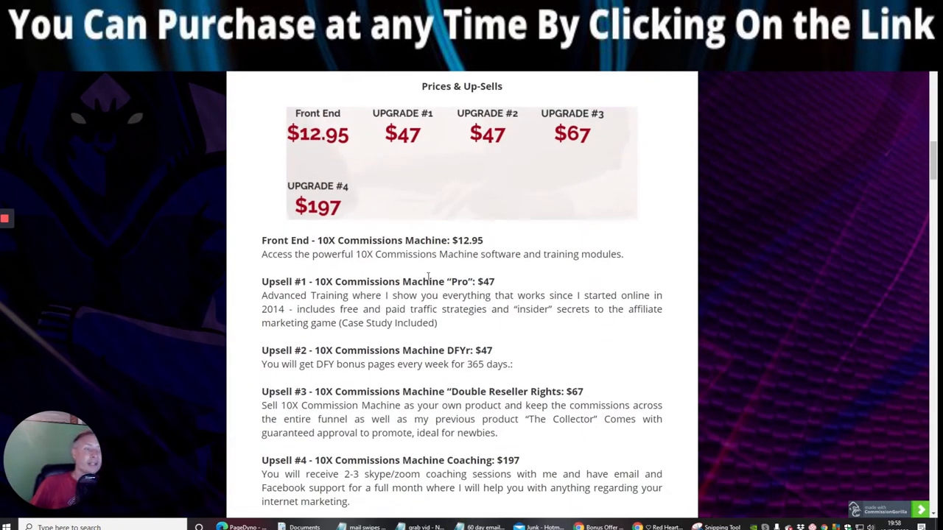
mouse_move(232, 310)
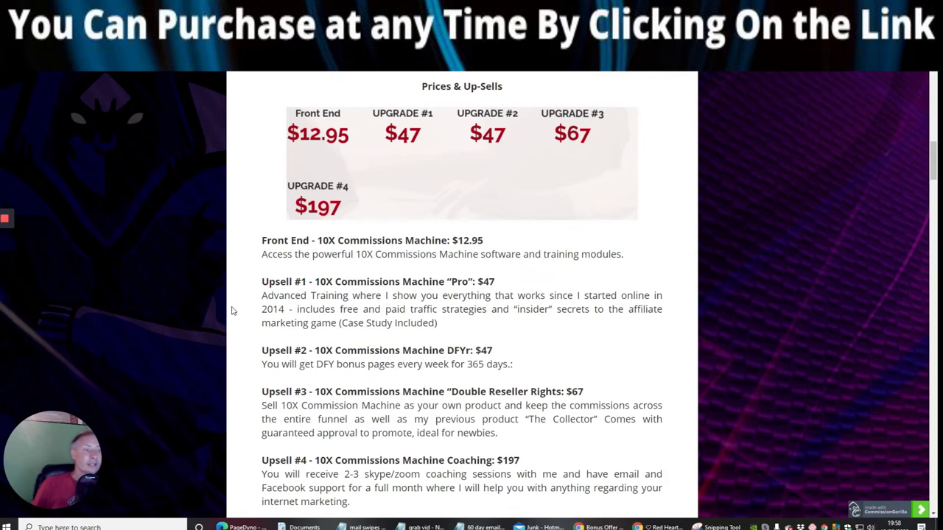
mouse_move(243, 277)
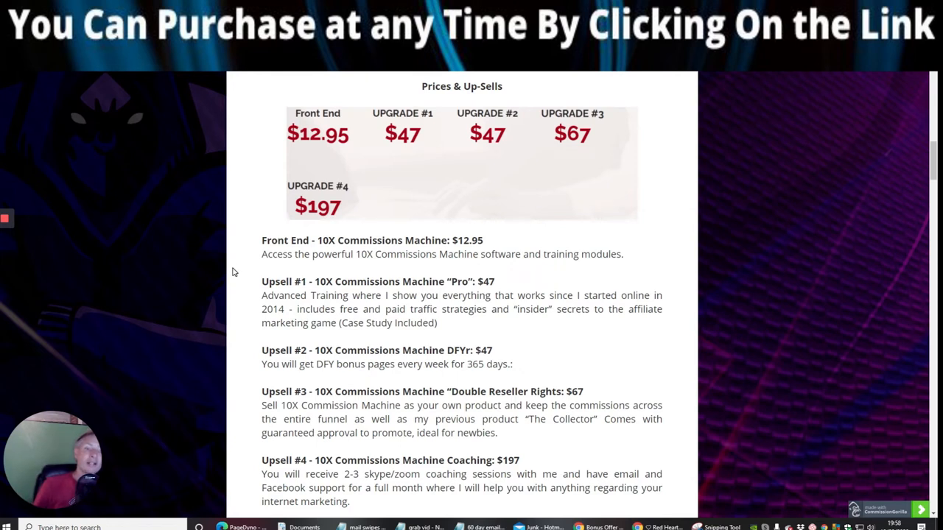
mouse_move(243, 242)
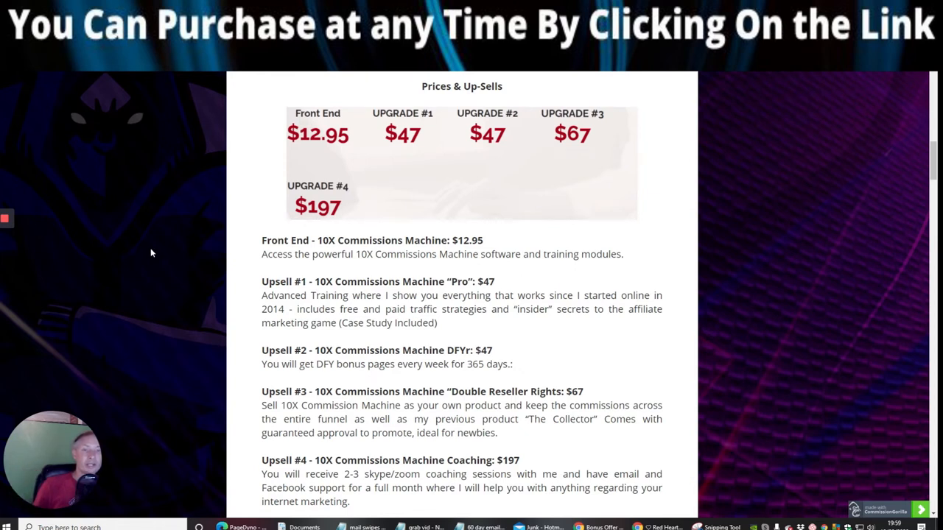
mouse_move(149, 243)
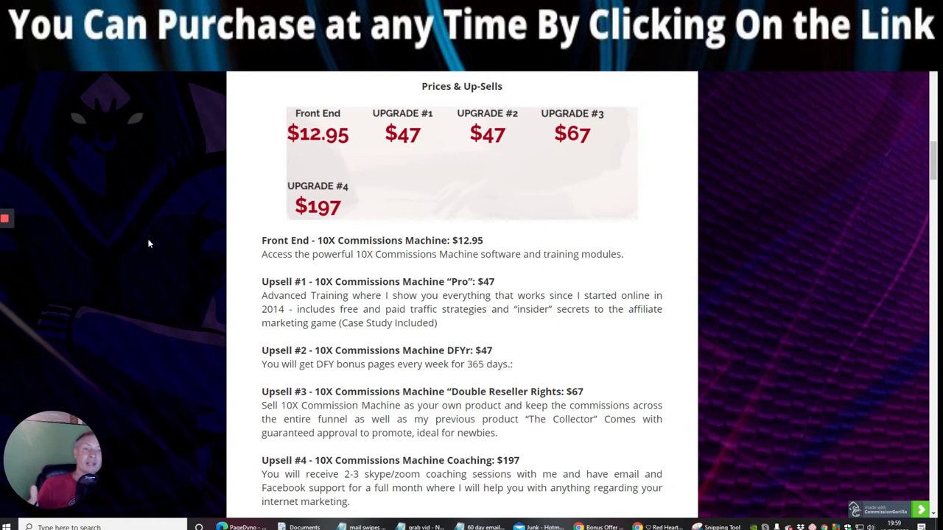